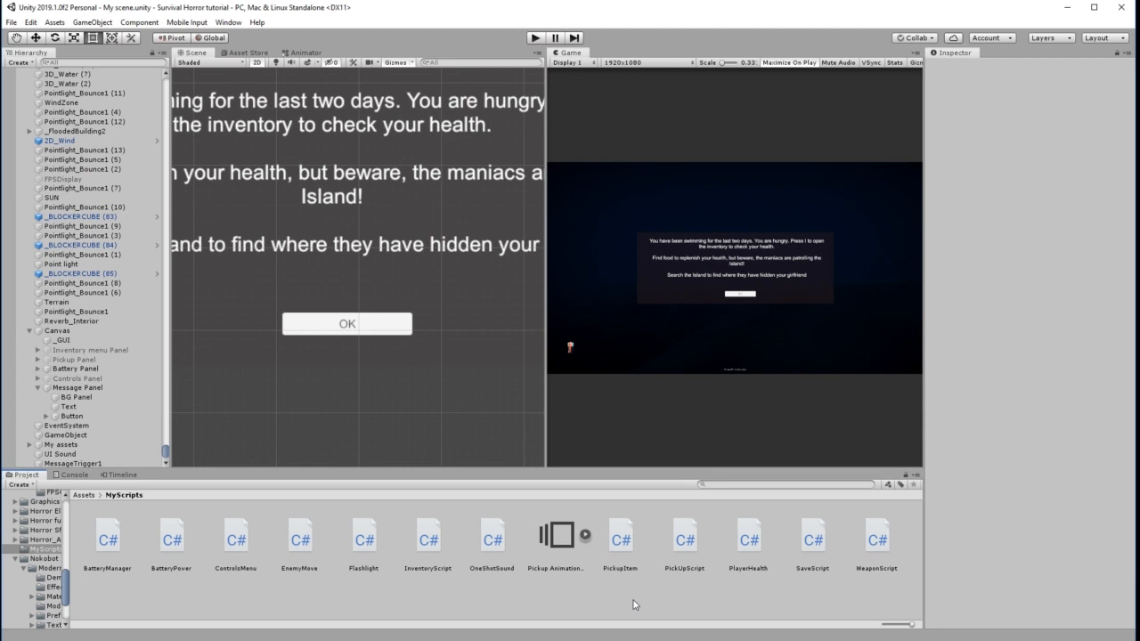
{"action": "mouse_move", "coordinate": [698, 257]}
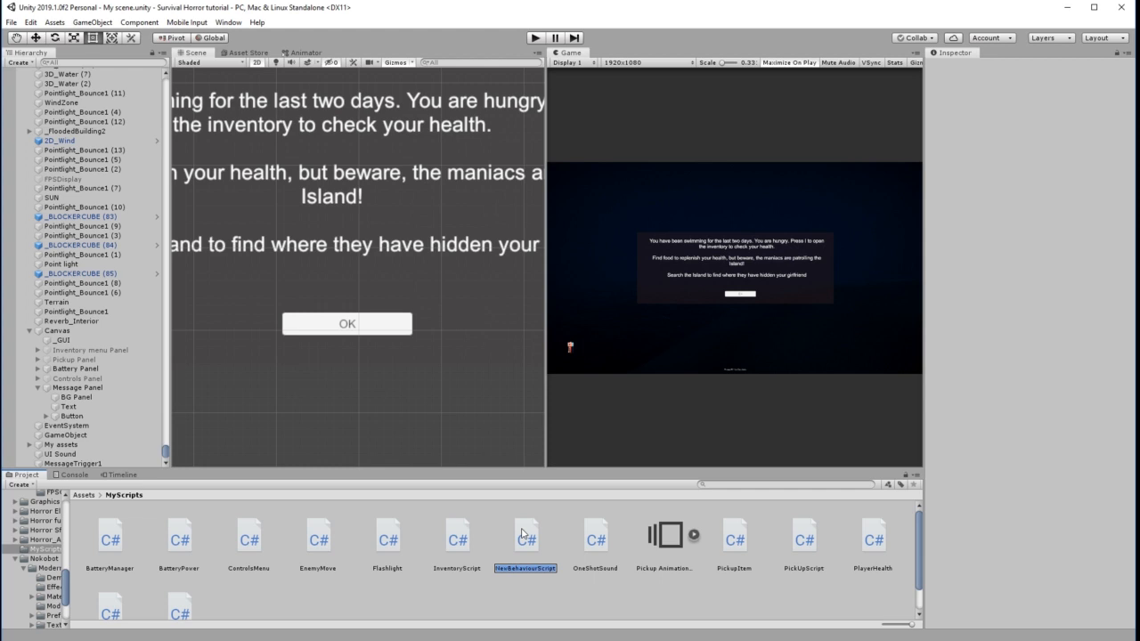
{"action": "mouse_move", "coordinate": [580, 620]}
{"action": "type", "text": "MessageDisplay"}
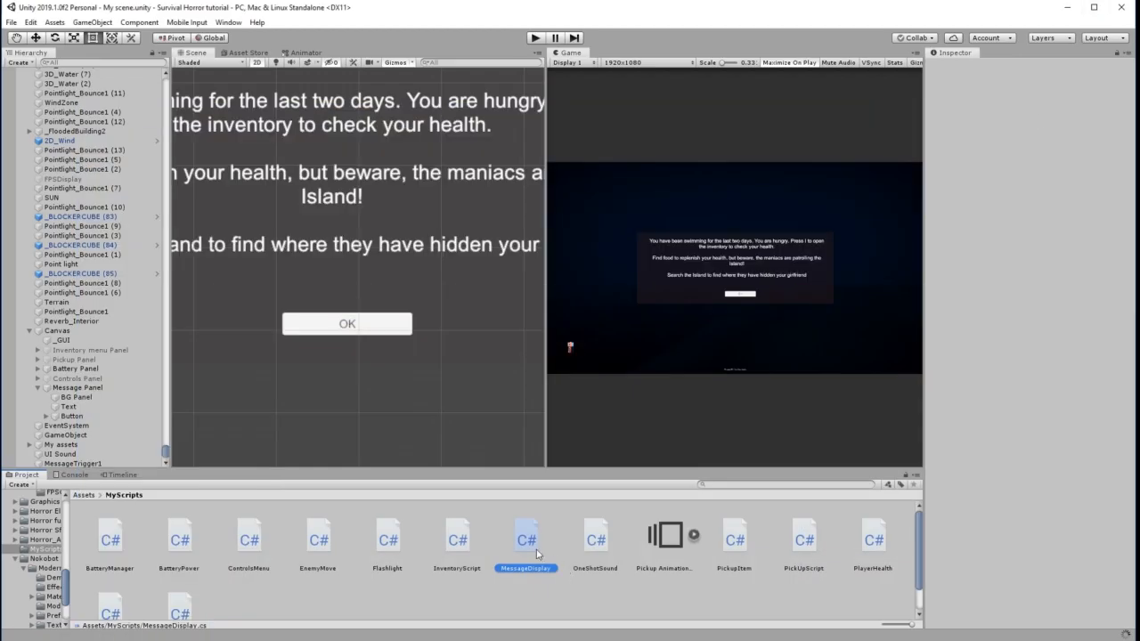
Open the new MessageDisplay script from MyScripts in Visual Studio
{"action": "left_click", "coordinate": [526, 538]}
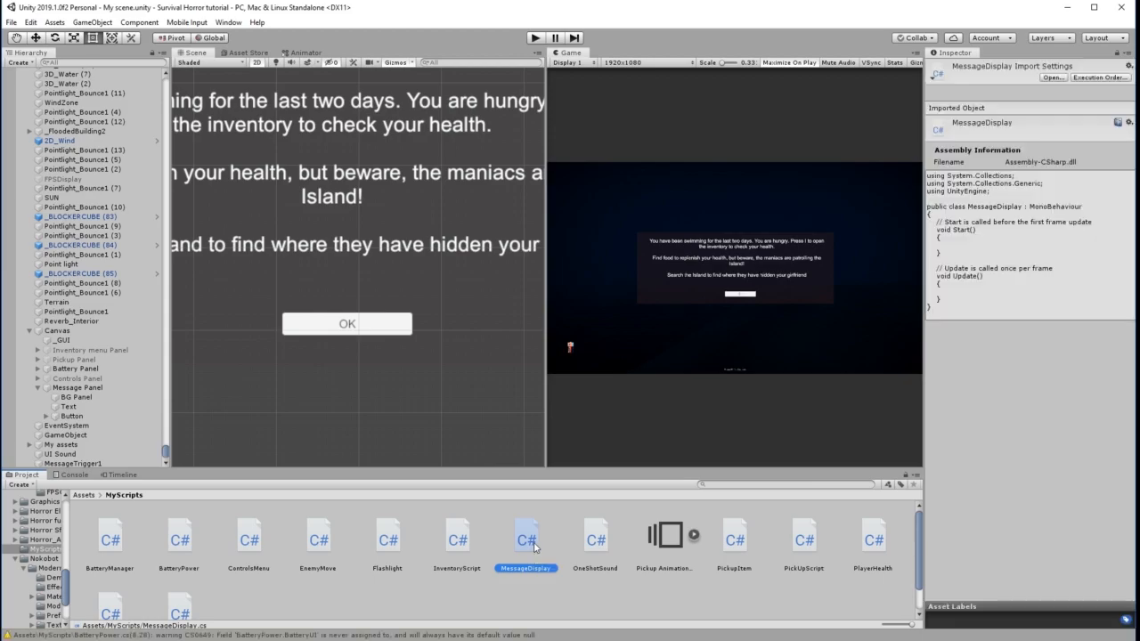
{"action": "double_click", "coordinate": [523, 536]}
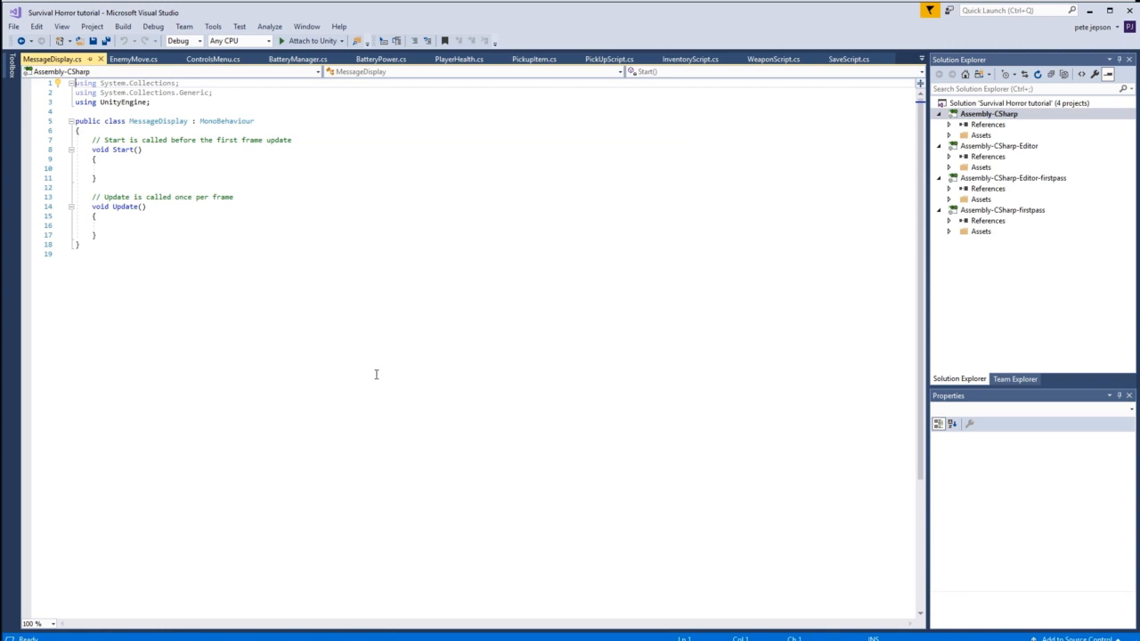
{"action": "mouse_move", "coordinate": [399, 333]}
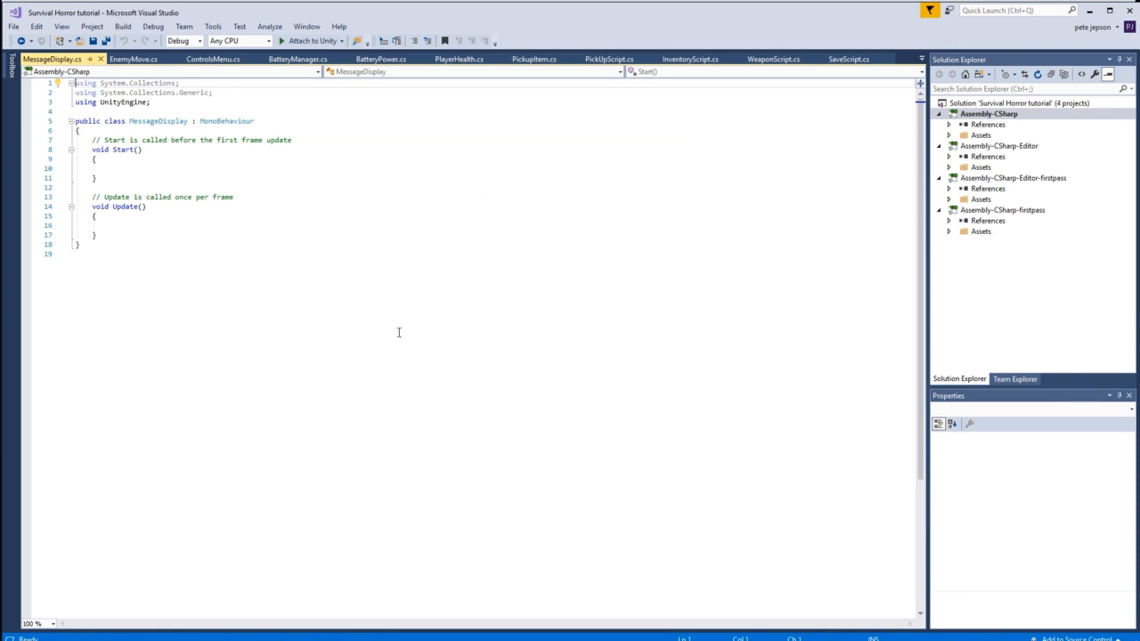
{"action": "mouse_move", "coordinate": [424, 299]}
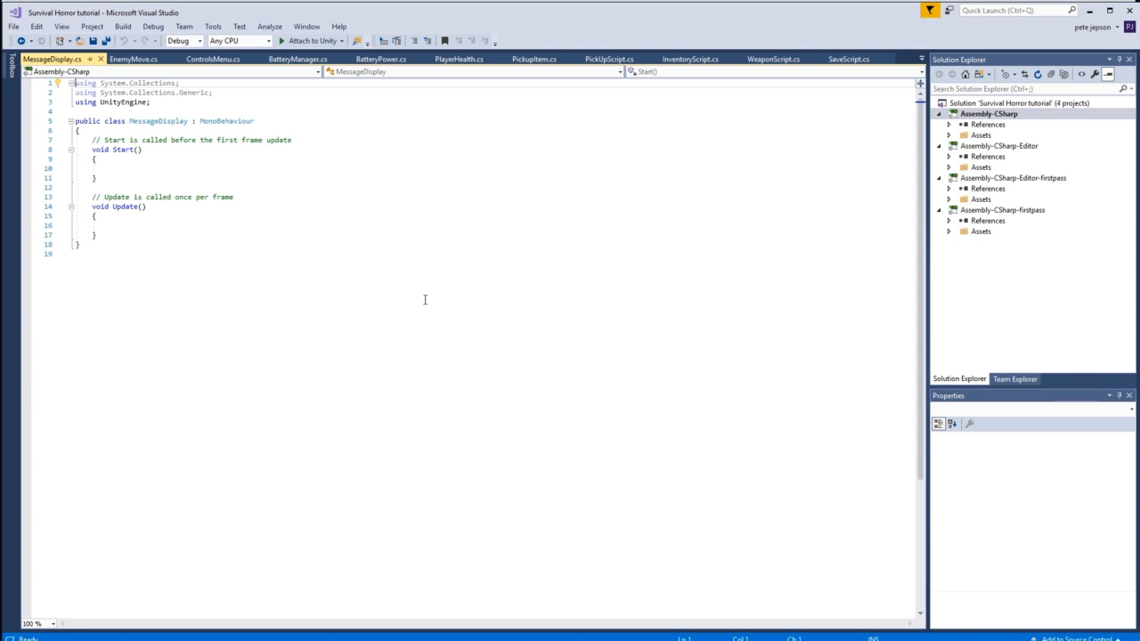
{"action": "mouse_move", "coordinate": [55, 71]}
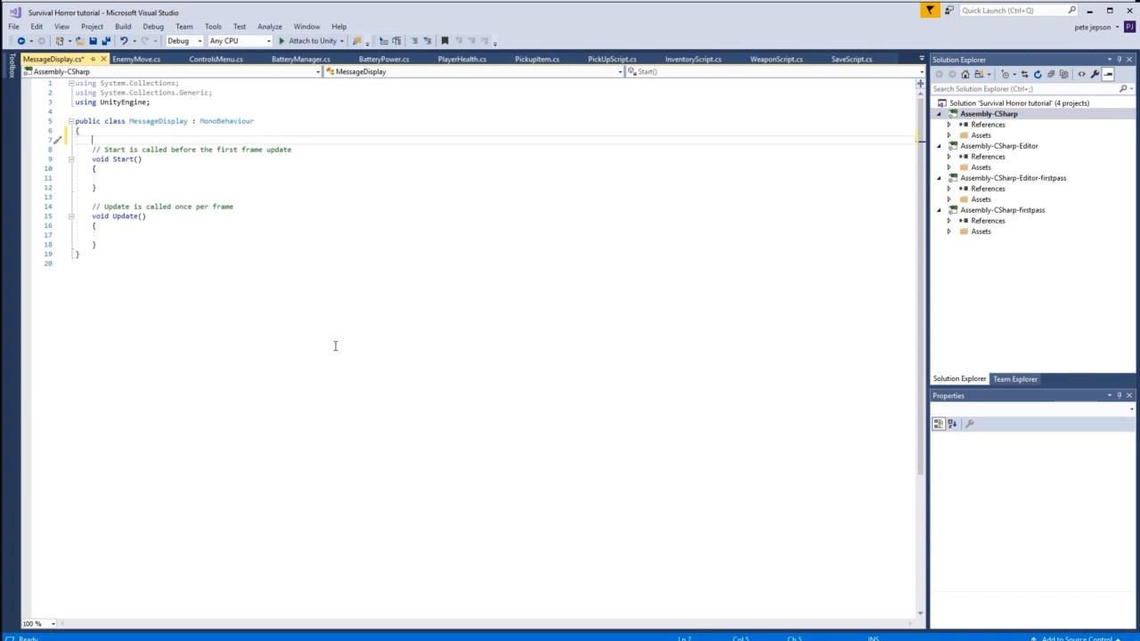
Declare [SerializeField] GameObject MessagePanel and [SerializeField] GameObject TriggerBox fields
{"action": "type", "text": "[Seri"}
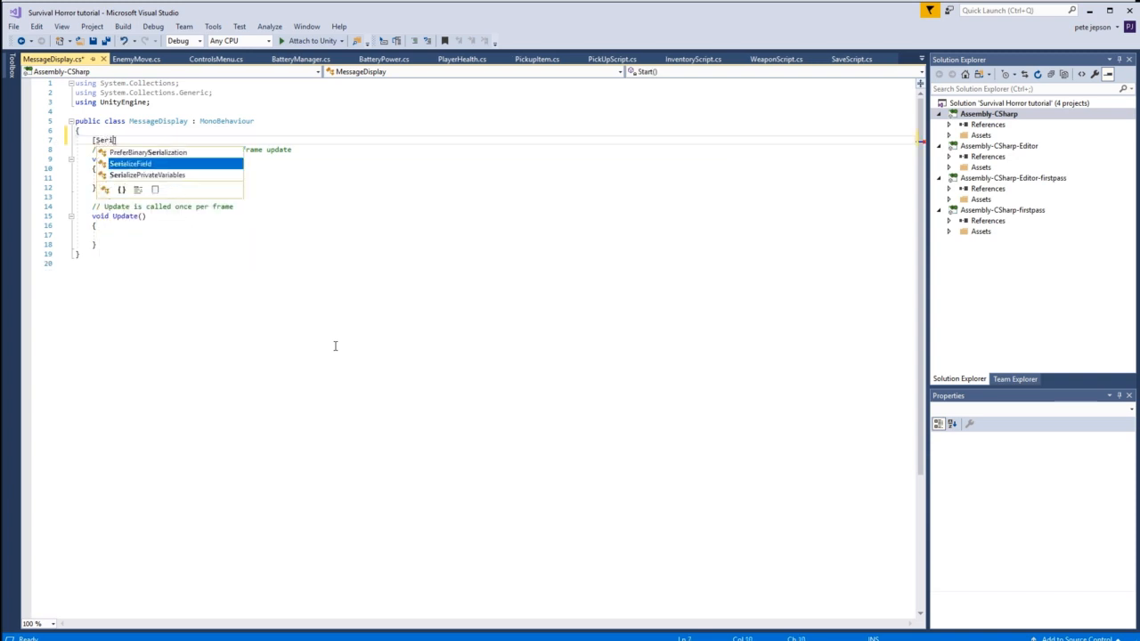
{"action": "key", "text": "Tab"}
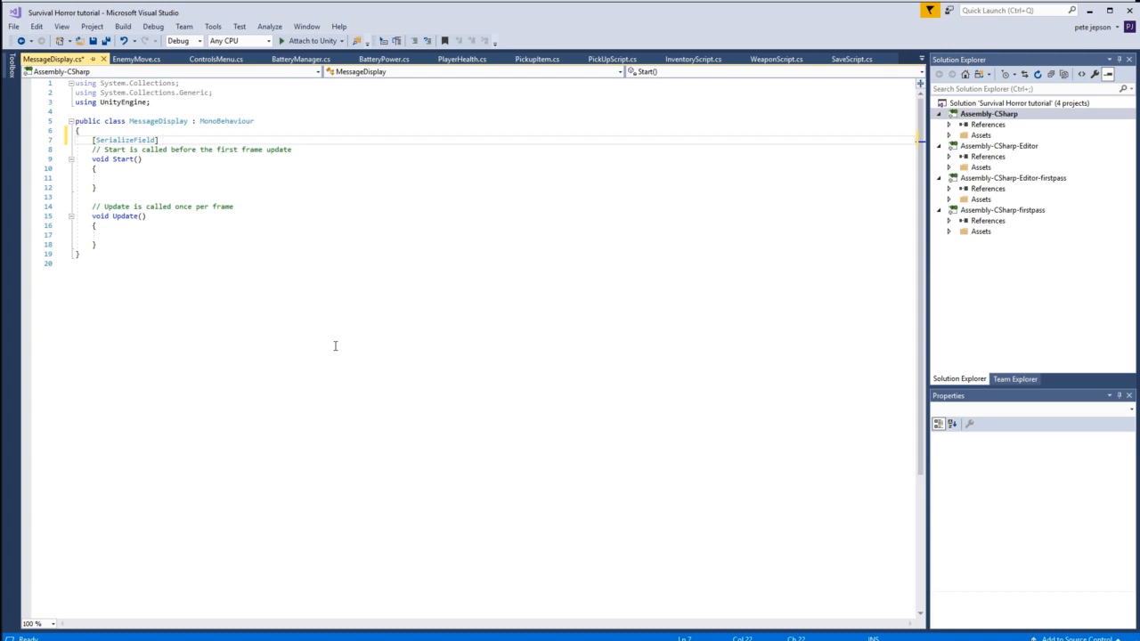
{"action": "type", "text": "GameObject"}
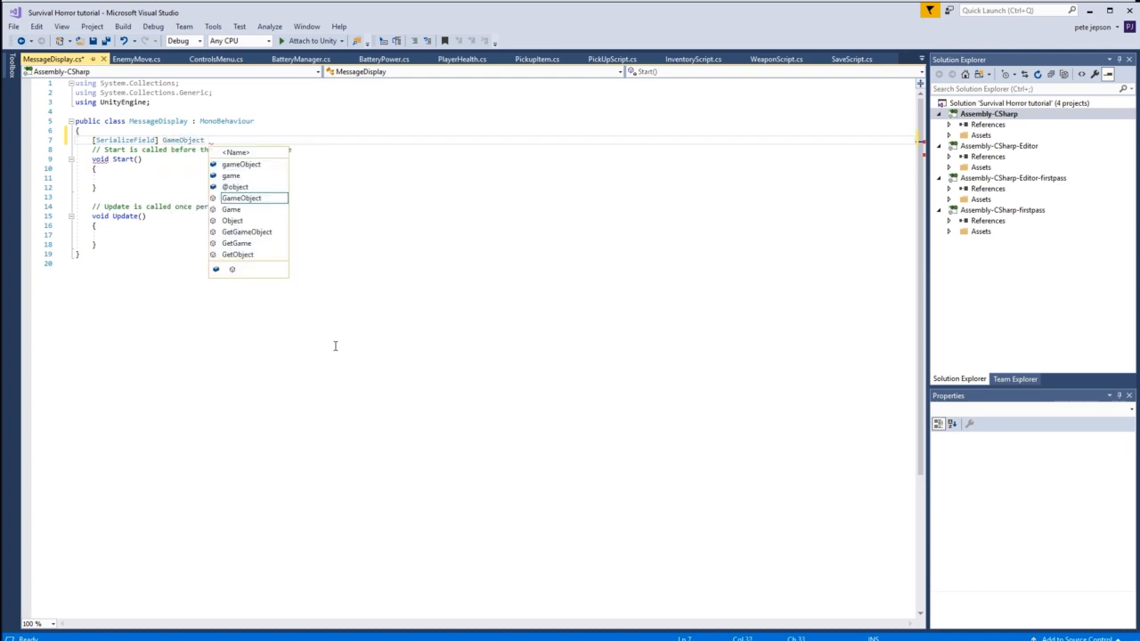
{"action": "type", "text": "Messag"}
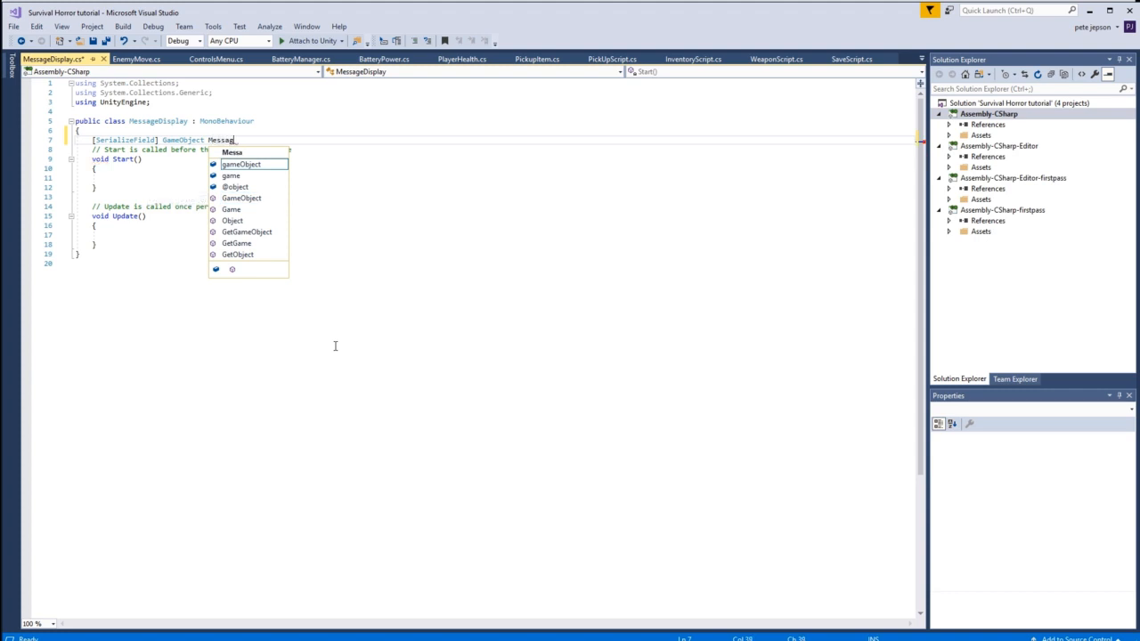
{"action": "type", "text": "Panel;"}
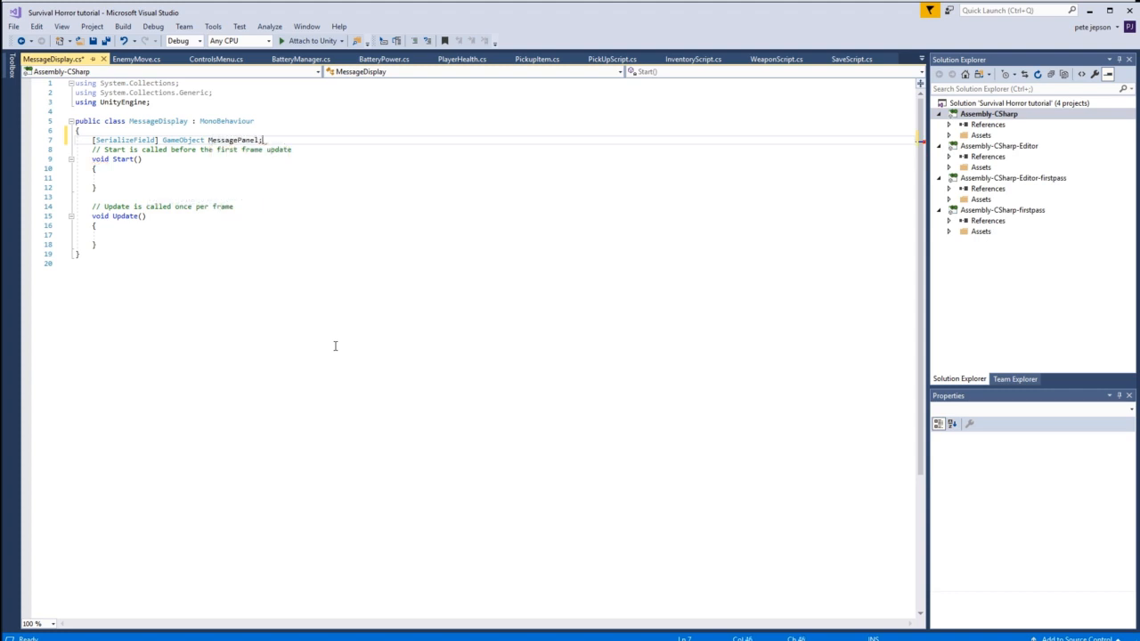
{"action": "key", "text": "Enter"}
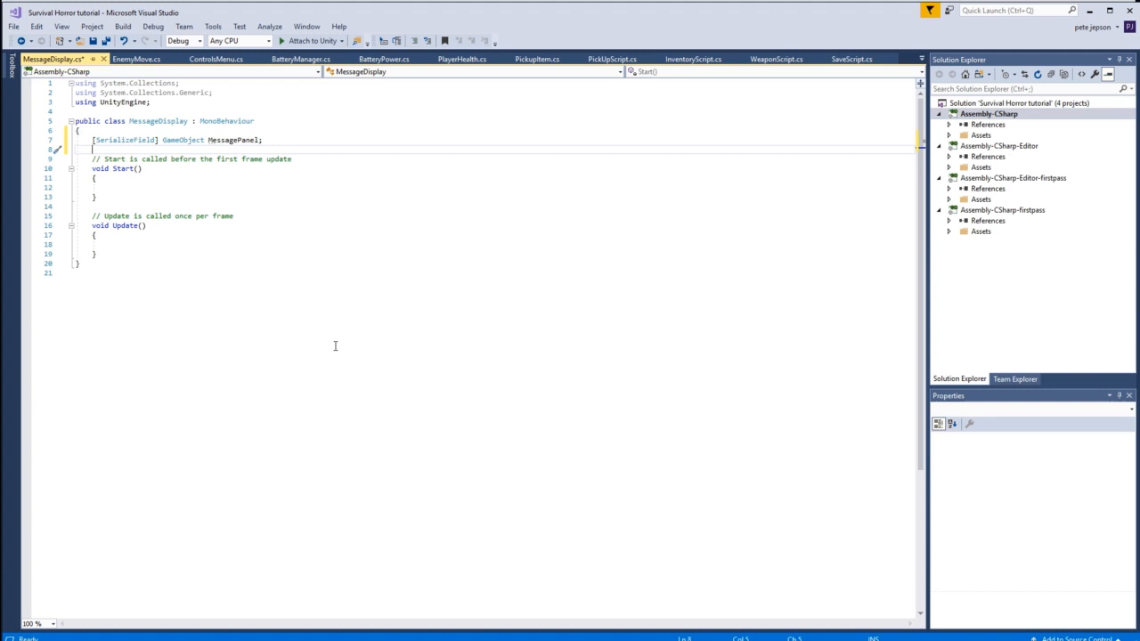
{"action": "type", "text": "[SerializeField"}
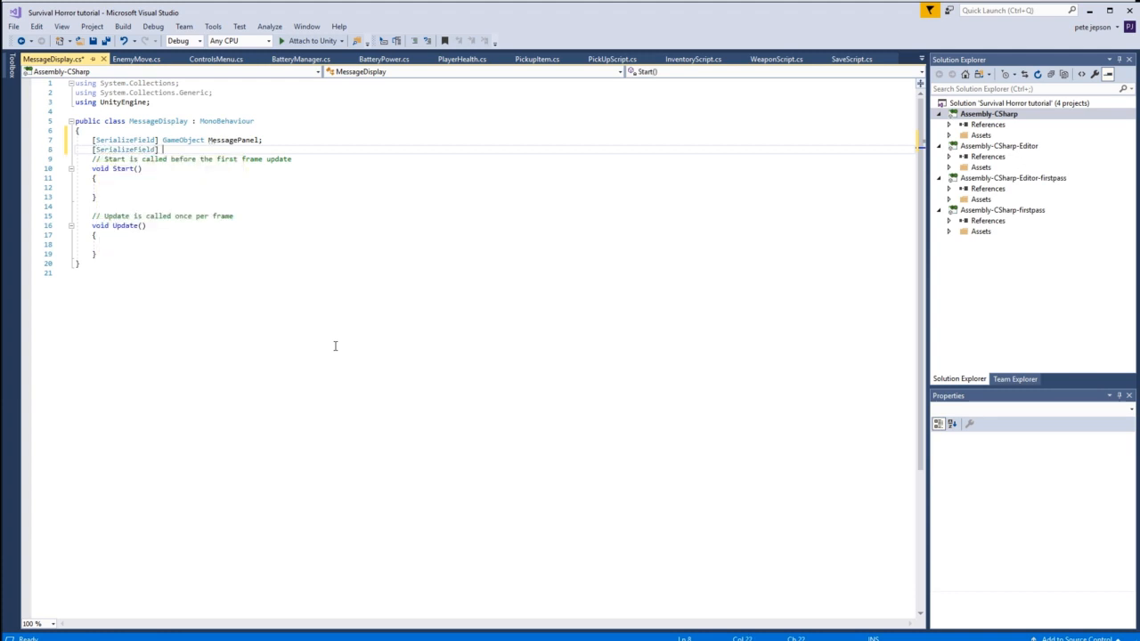
{"action": "type", "text": "GameObject Trigger"}
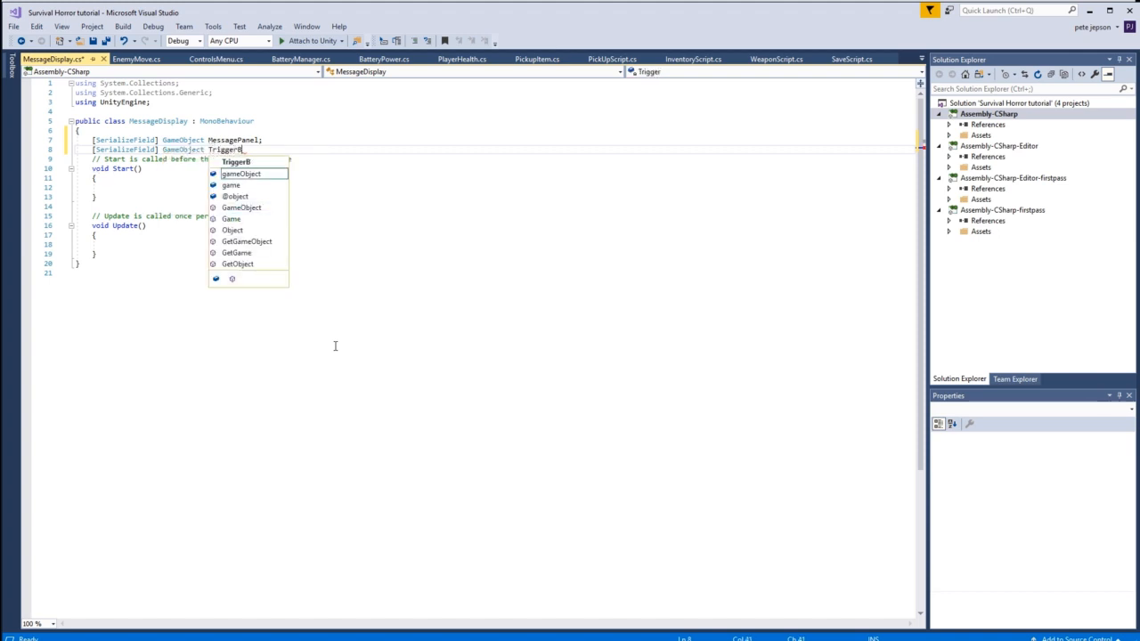
{"action": "type", "text": "Box;"}
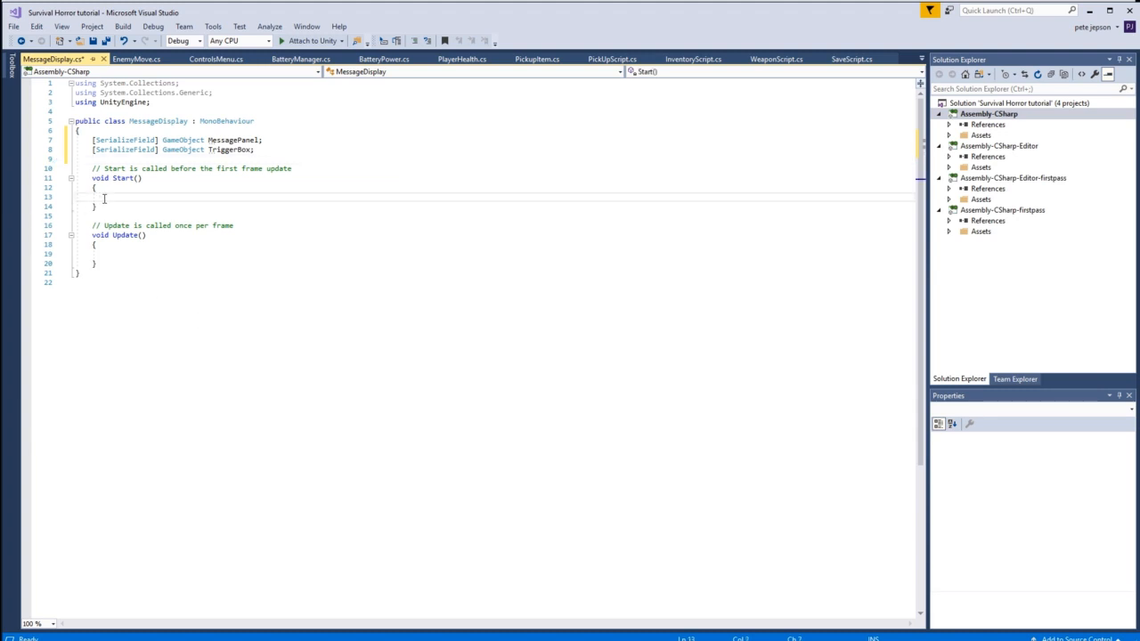
{"action": "mouse_move", "coordinate": [288, 315]}
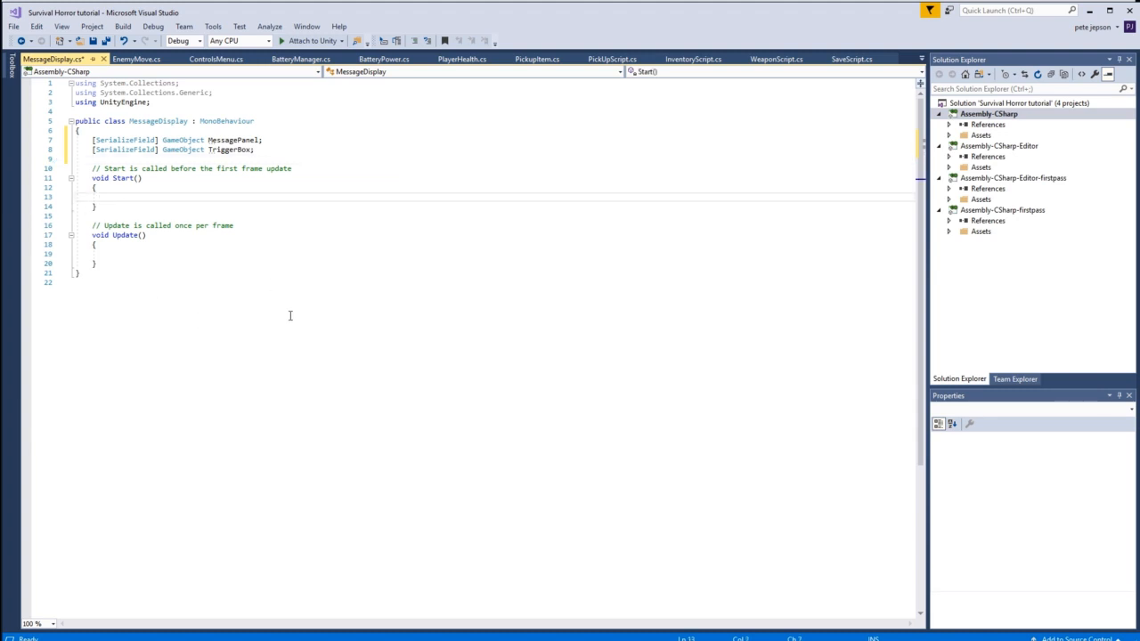
Write MessagePanel.gameObject.SetActive(false); inside Start()
{"action": "type", "text": "M"}
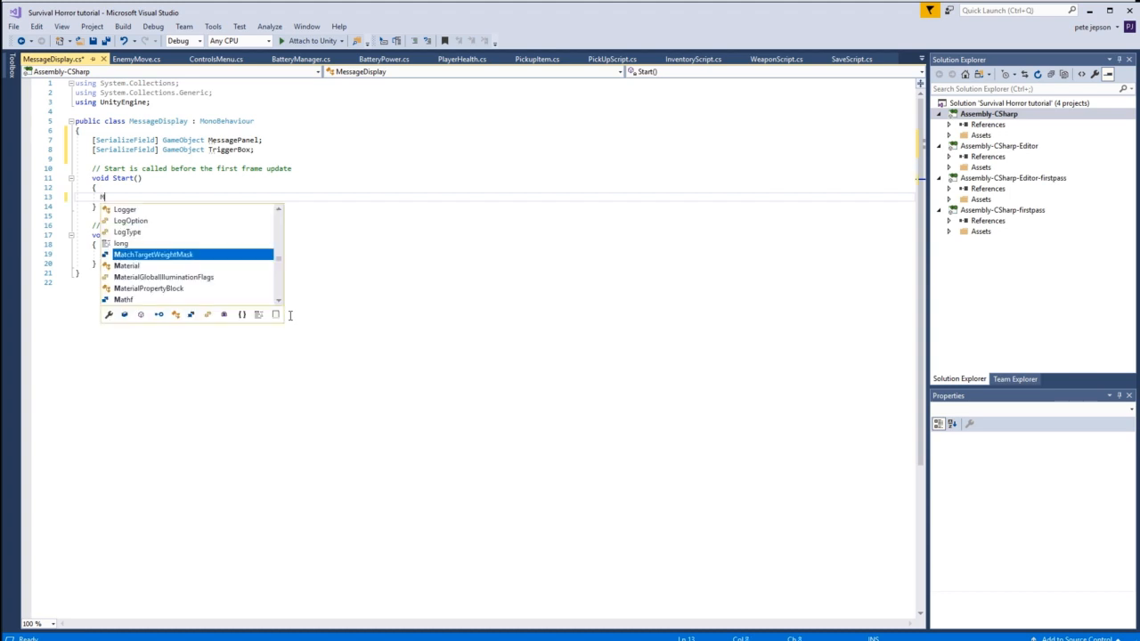
{"action": "type", "text": "Message"}
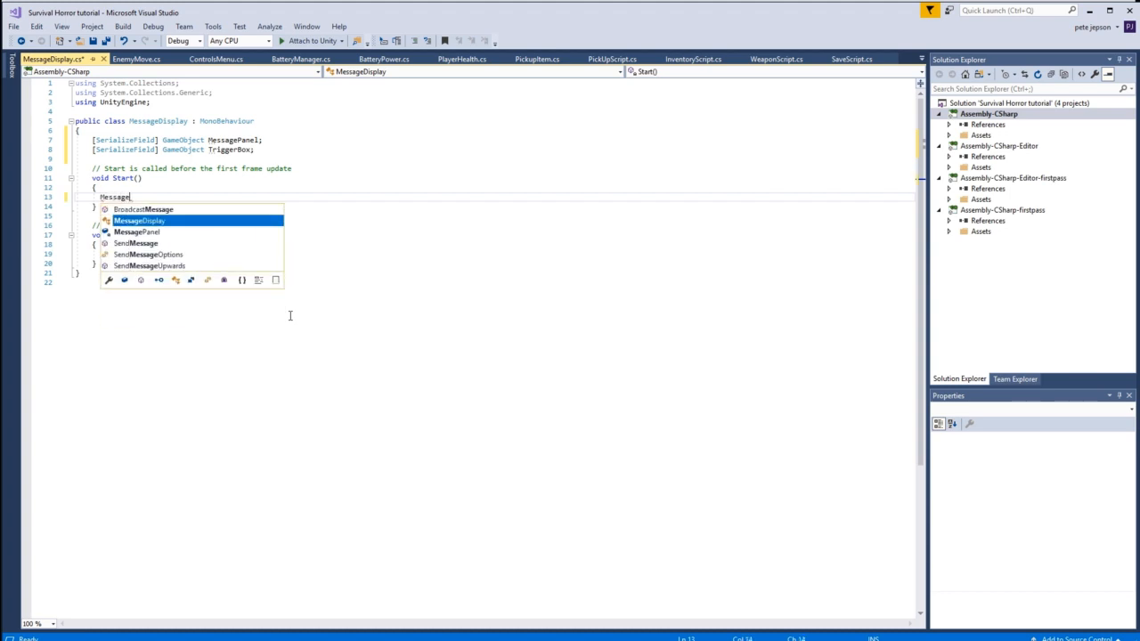
{"action": "type", "text": "Panel."}
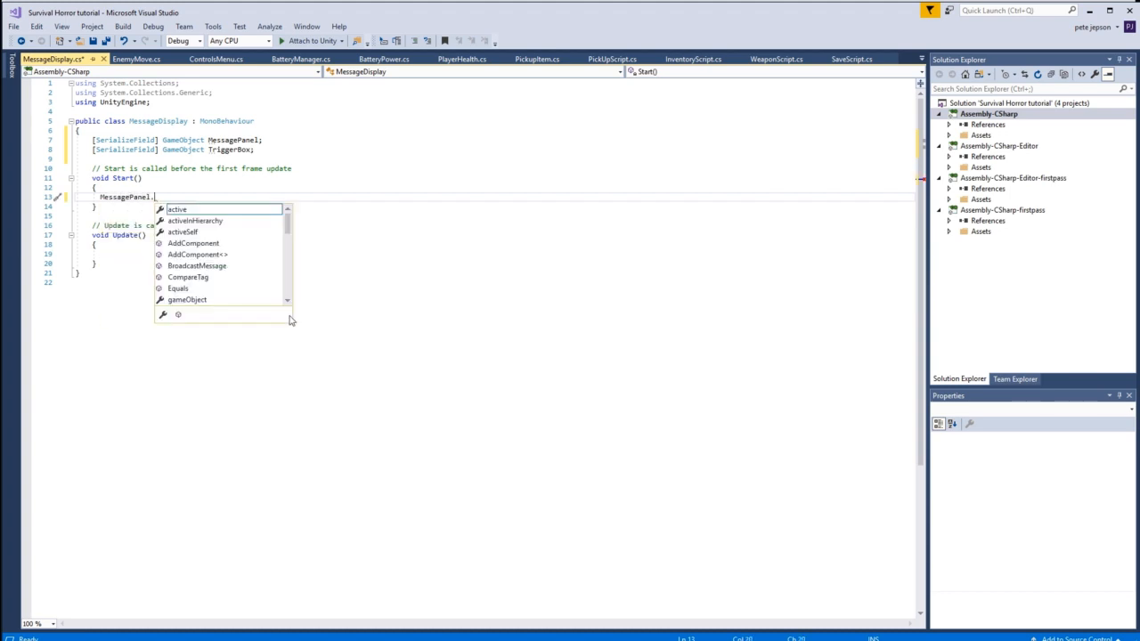
{"action": "type", "text": "gameObject.Set"}
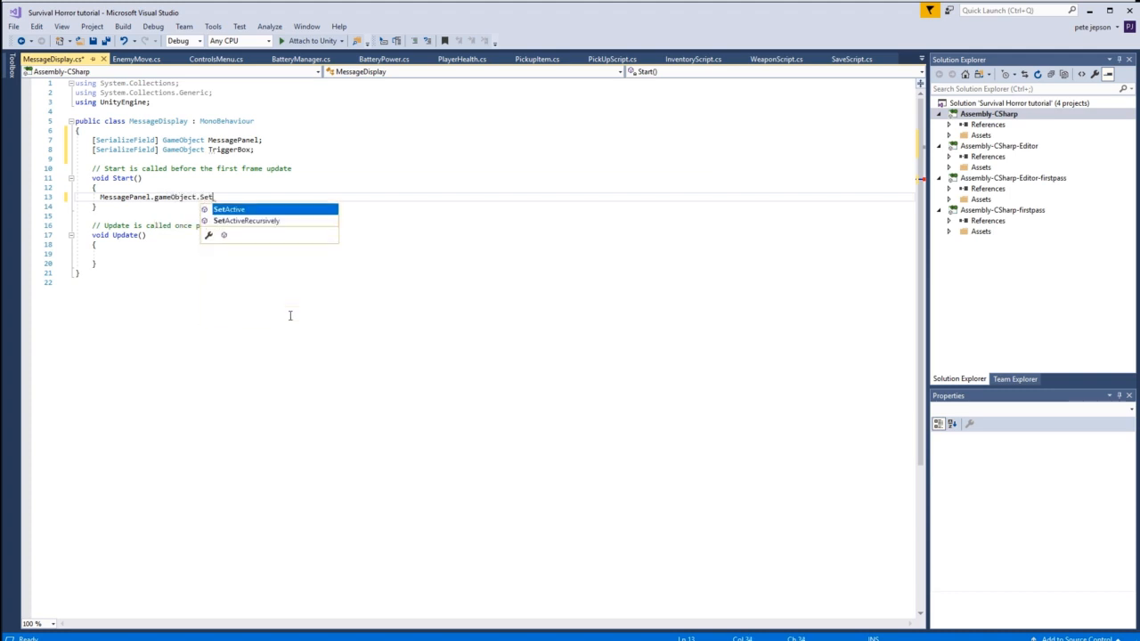
{"action": "key", "text": "Tab"}
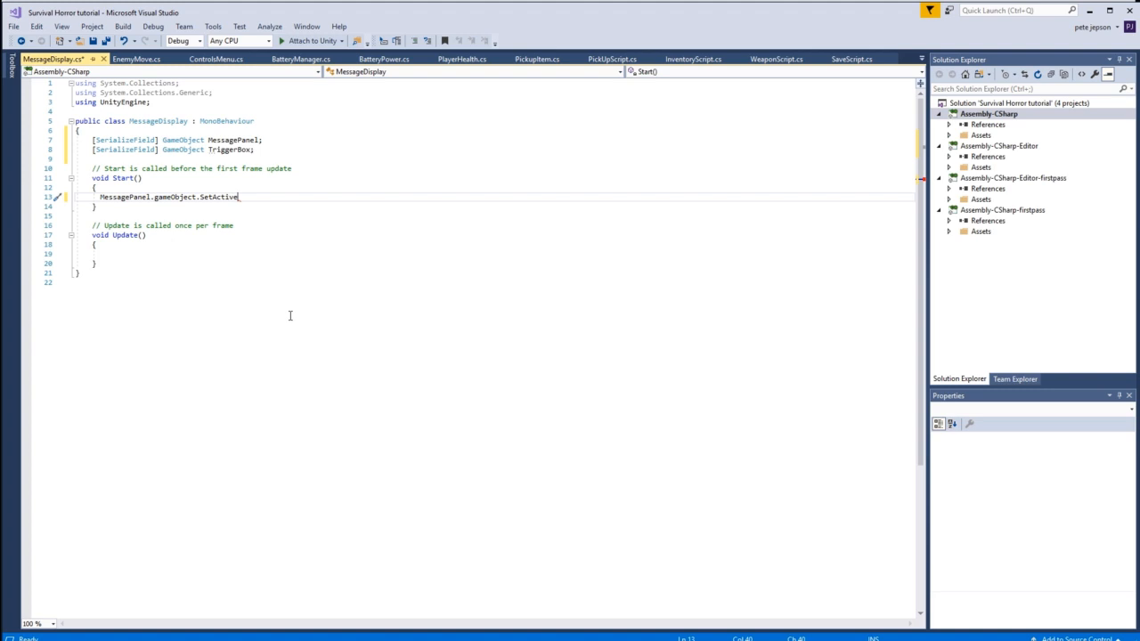
{"action": "type", "text": "(false)"}
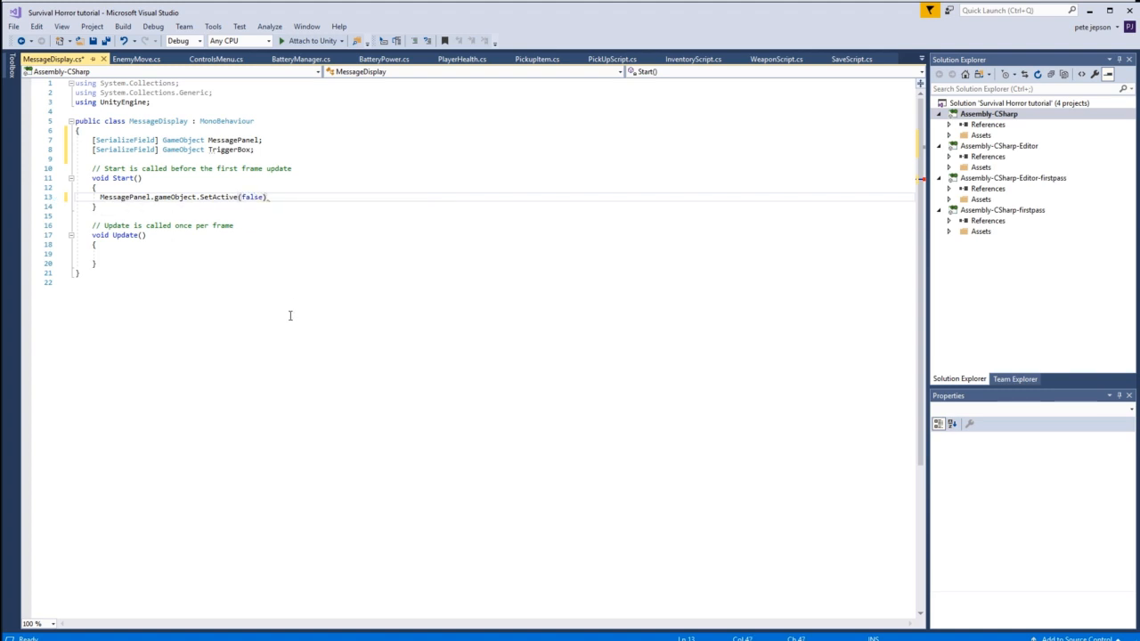
{"action": "type", "text": ";"}
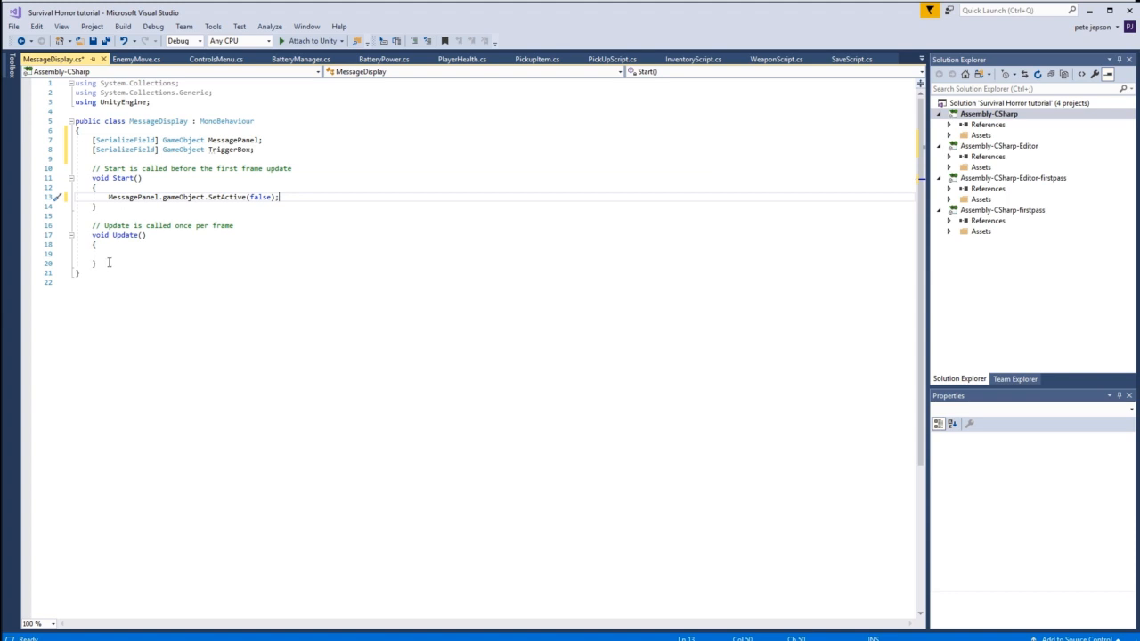
Delete Update() and add OnTriggerEnter(Collider other) with an if(other.gameObject.CompareTag("Player")) check
{"action": "left_click_drag", "start_coordinate": [107, 225], "coordinate": [98, 264]}
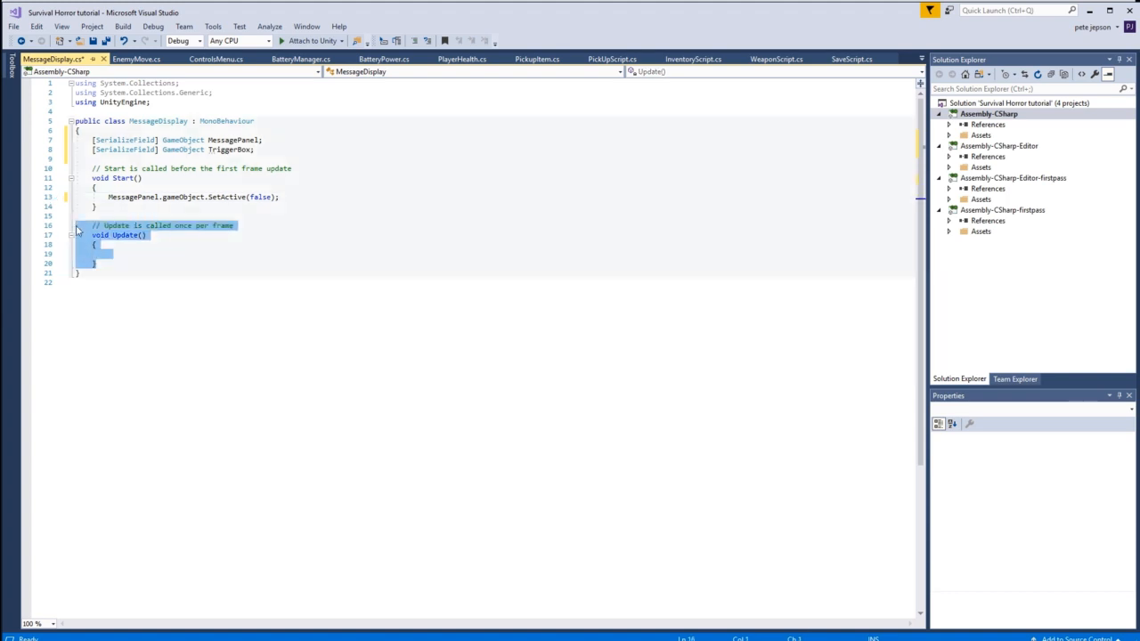
{"action": "key", "text": "Delete"}
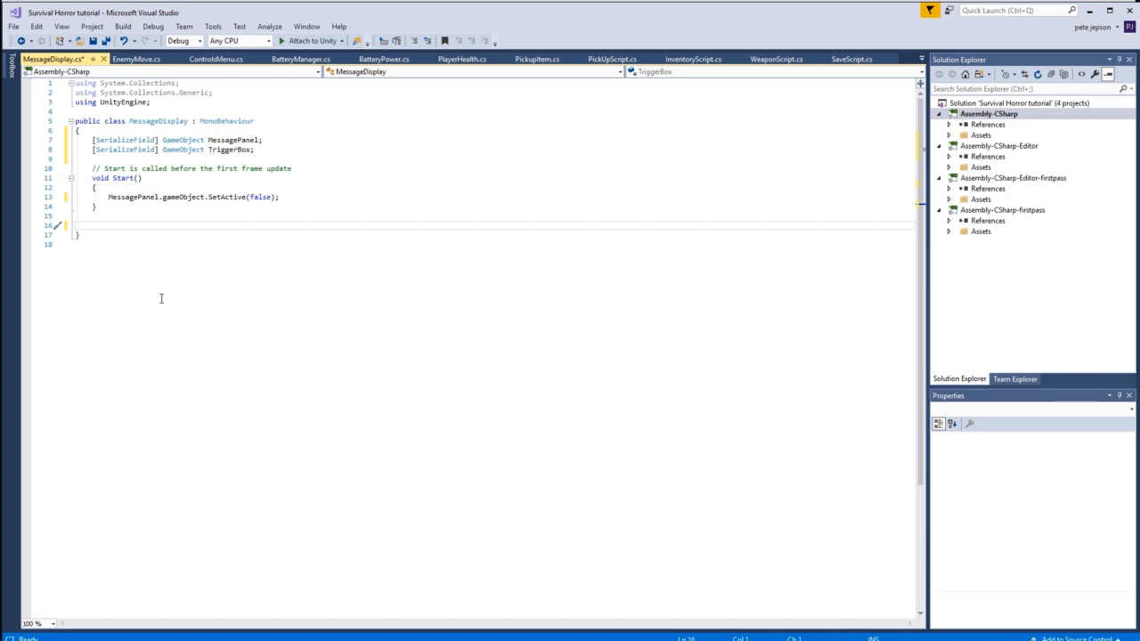
{"action": "type", "text": "vo"}
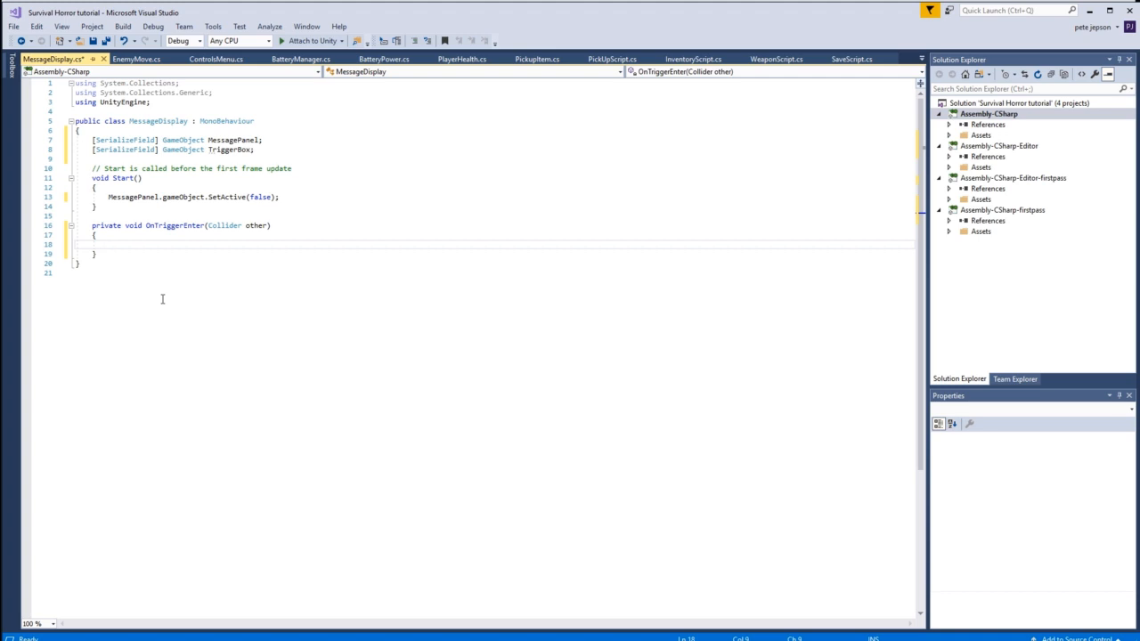
{"action": "type", "text": "if"}
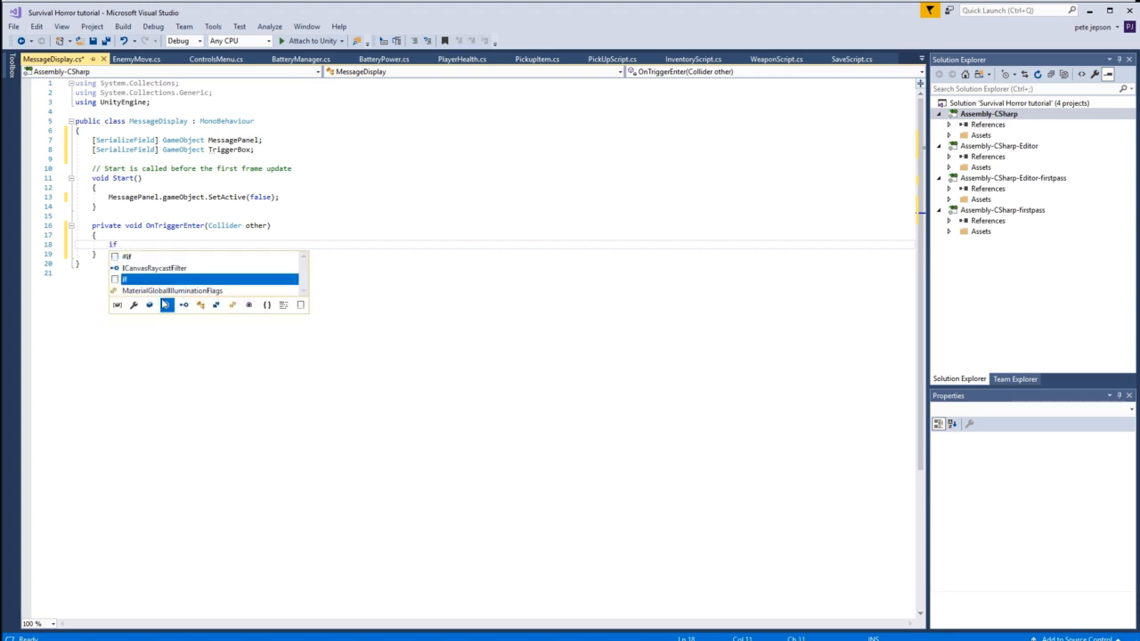
{"action": "type", "text": "(other)"}
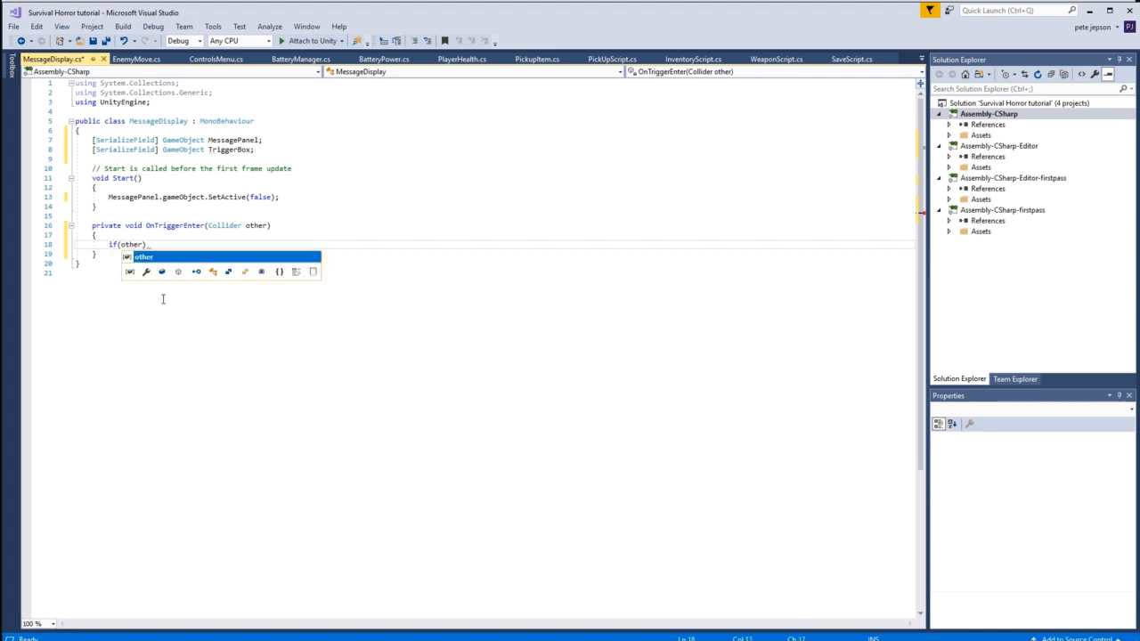
{"action": "type", "text": ".gameObject.CompareTag(\""}
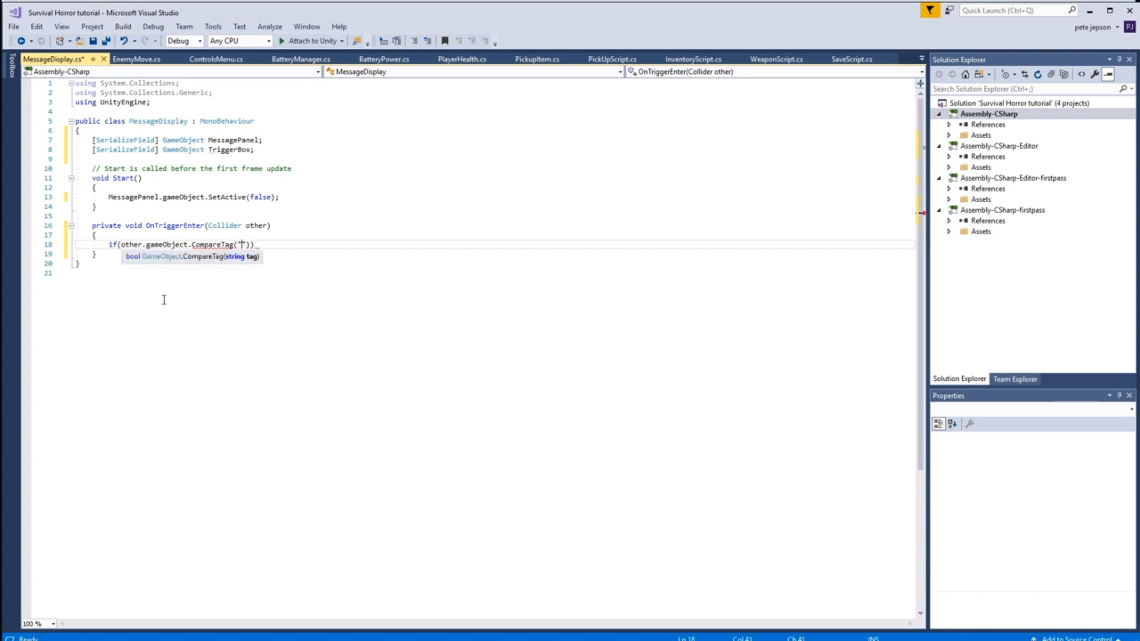
{"action": "type", "text": "Player"}
{"action": "type", "text": "{"}
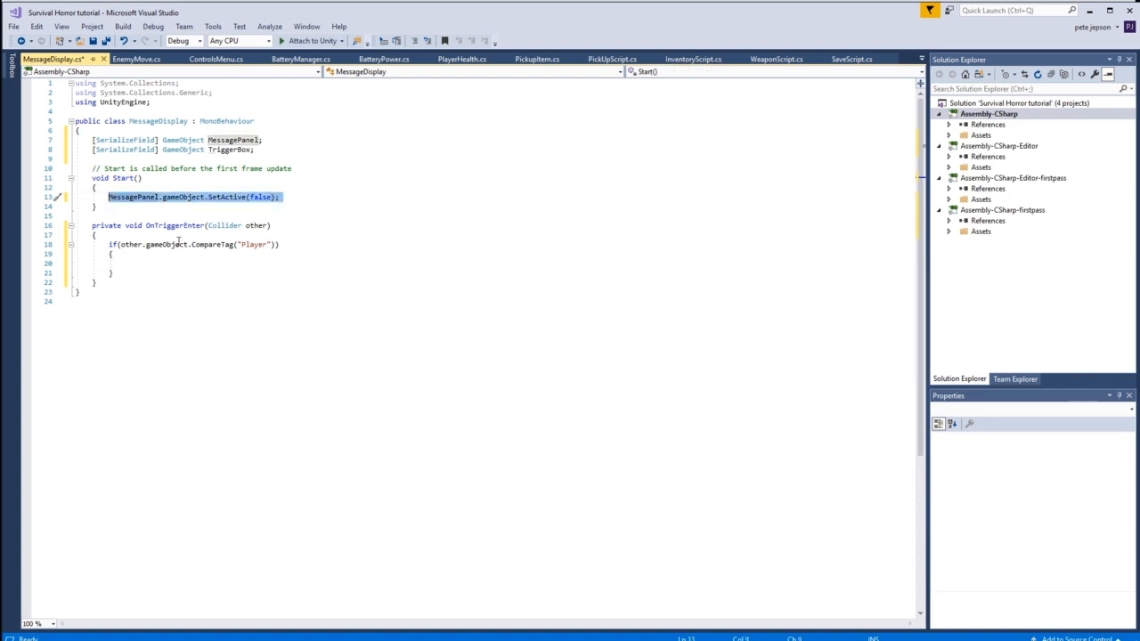
Inside the Player check, add MessagePanel.gameObject.SetActive(true);
{"action": "left_click", "coordinate": [121, 264]}
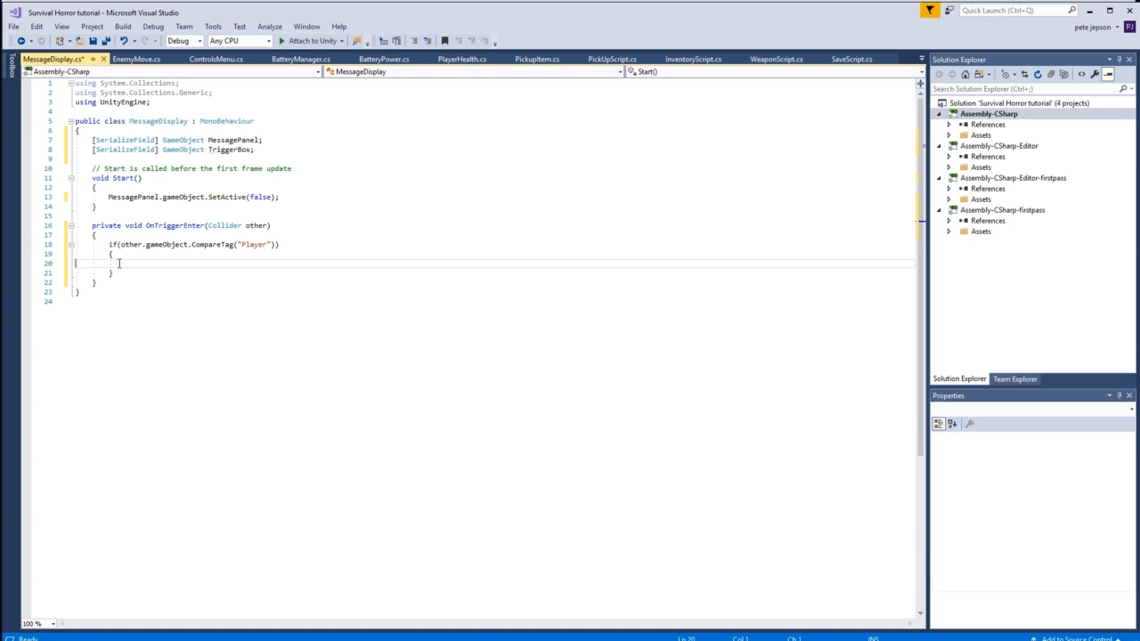
{"action": "type", "text": "MessagePanel.gameObject.SetActive(false);"}
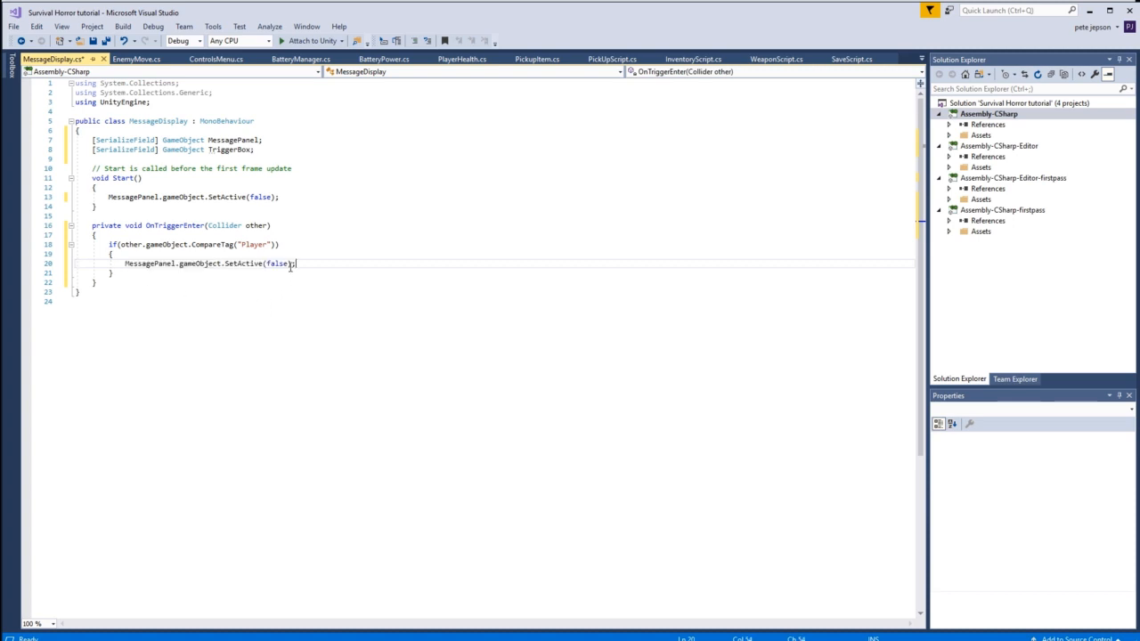
{"action": "double_click", "coordinate": [277, 263]}
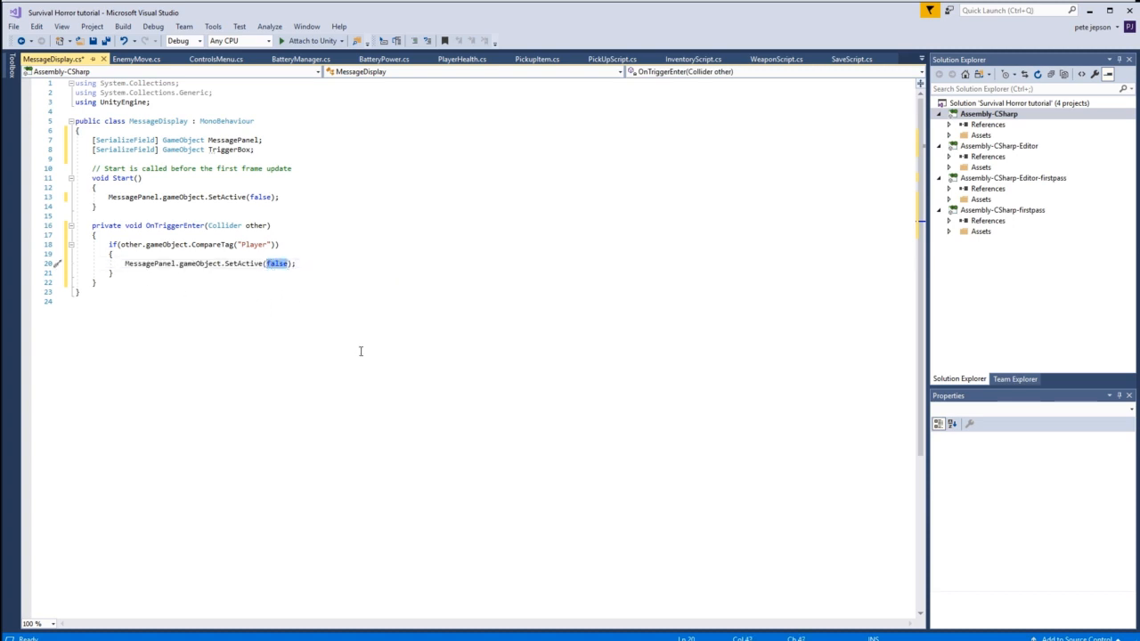
{"action": "type", "text": "true"}
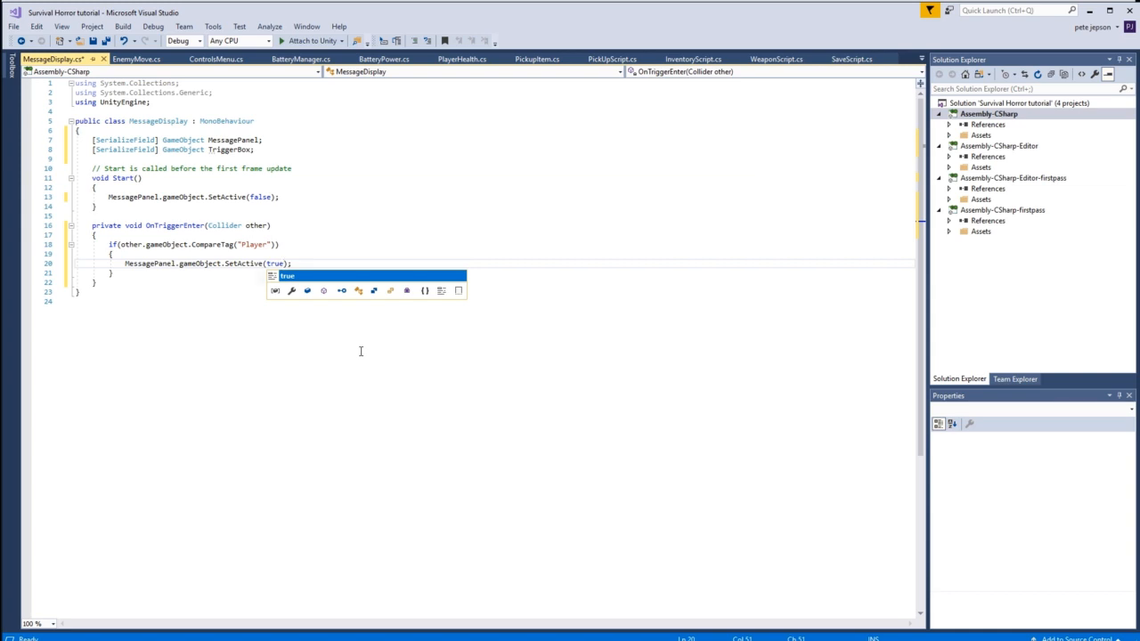
{"action": "key", "text": "Escape"}
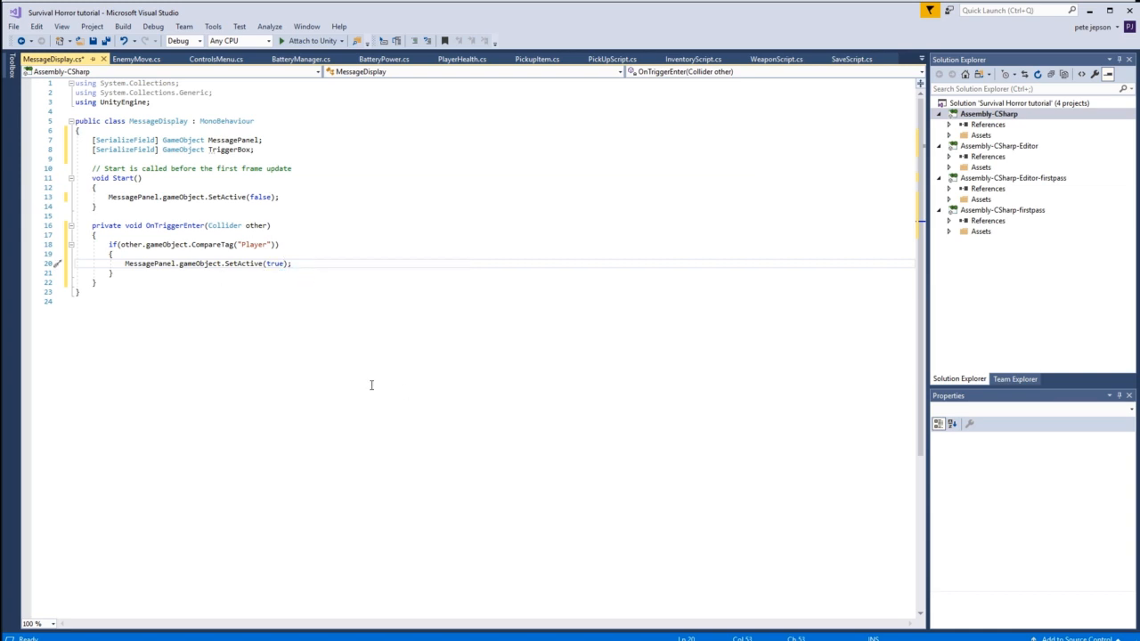
Add Cursor.visible = true; and Time.timeScale = 0; after the SetActive call
{"action": "type", "text": "Cur"}
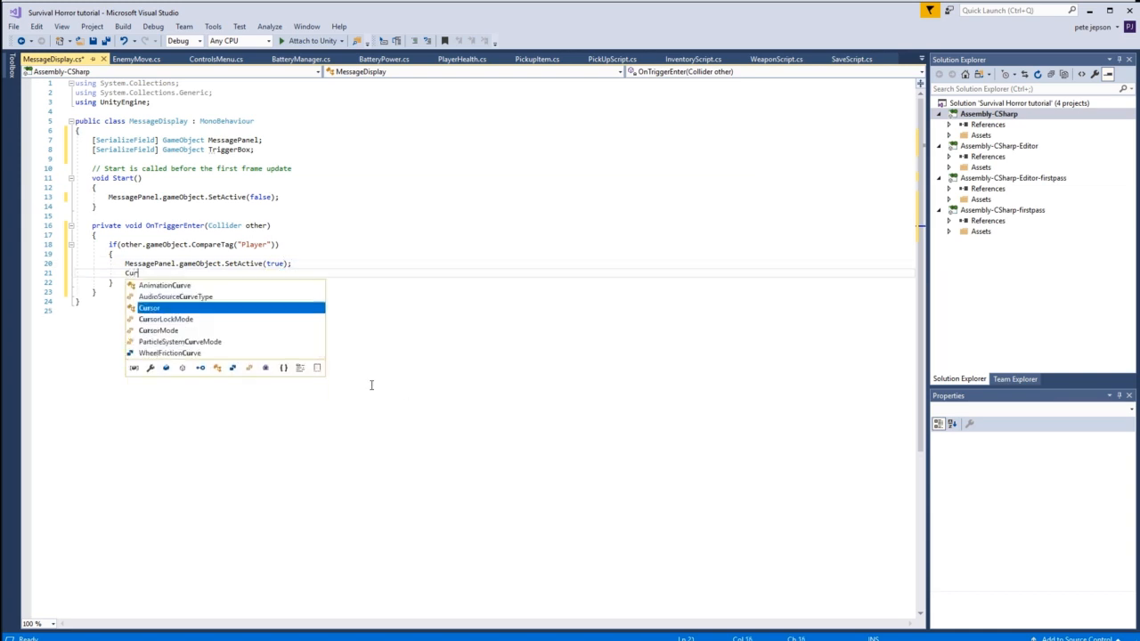
{"action": "type", "text": ".visible"}
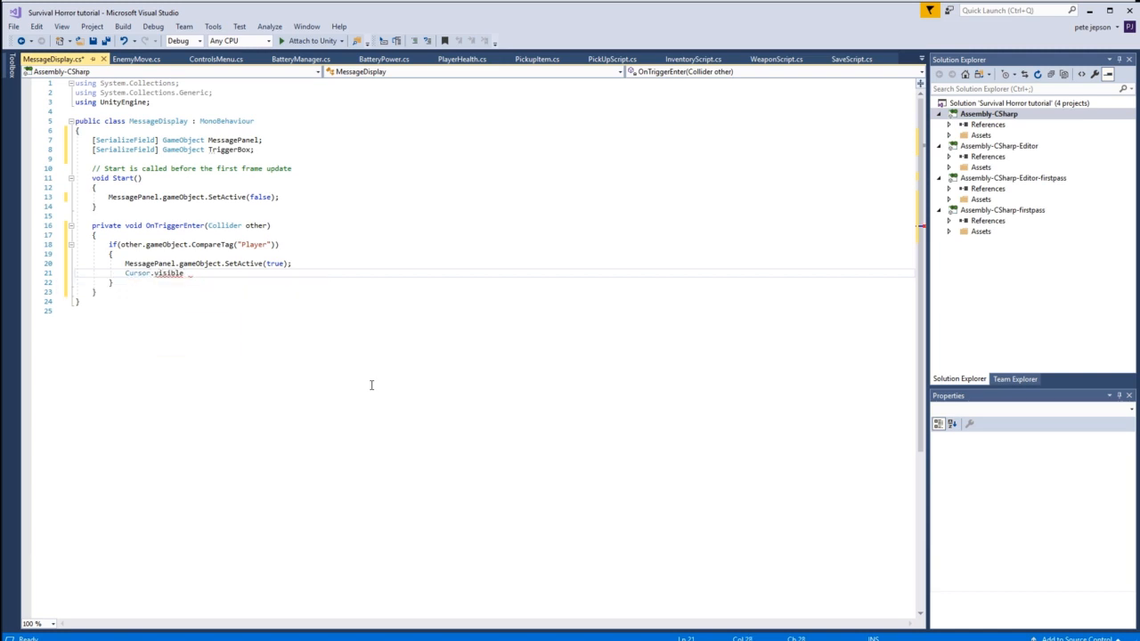
{"action": "type", "text": "= true;"}
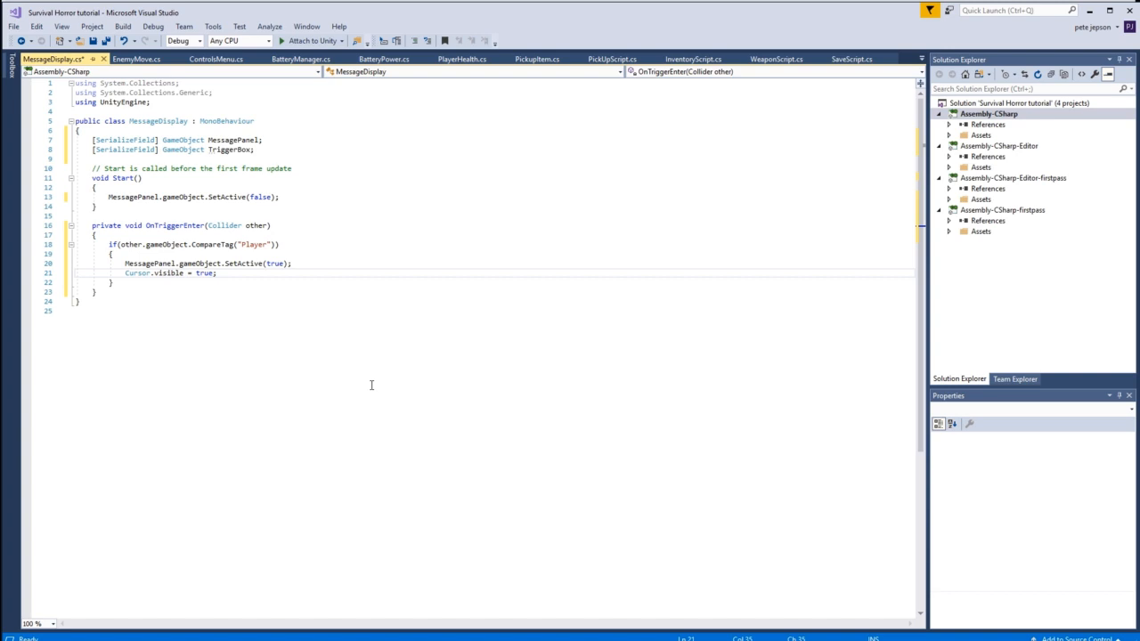
{"action": "key", "text": "Enter"}
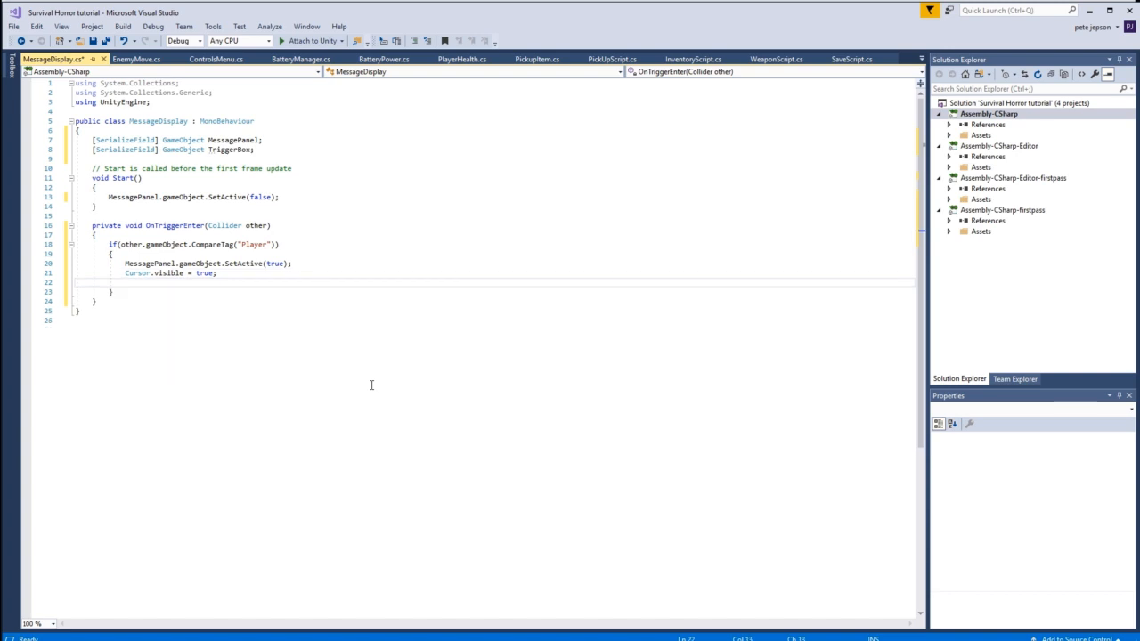
{"action": "type", "text": "Time.time"}
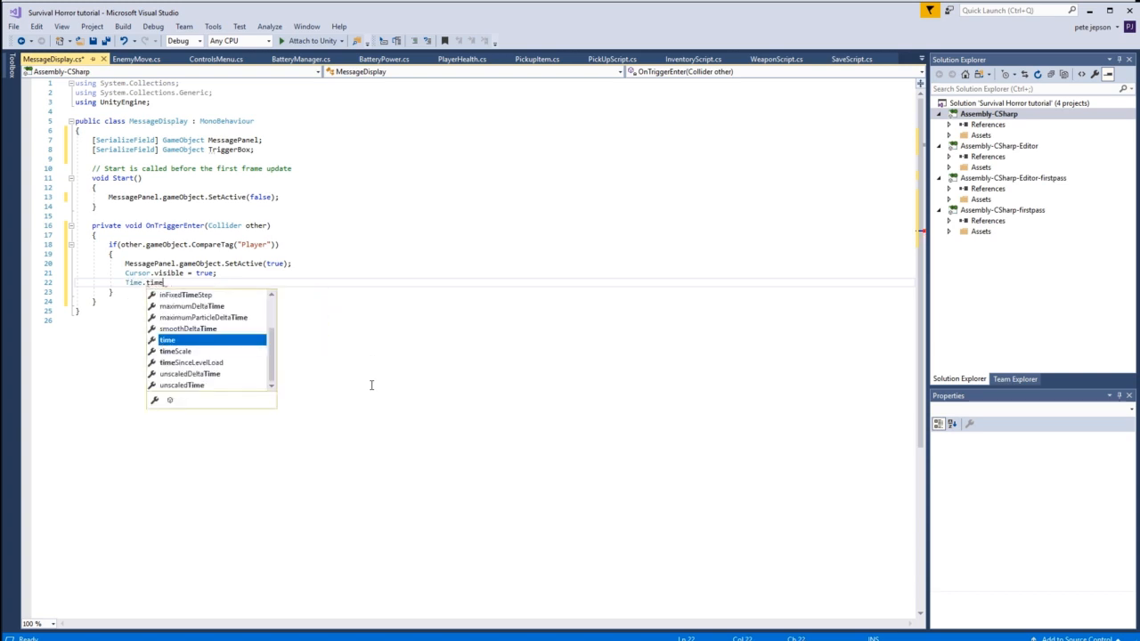
{"action": "type", "text": "Scale"}
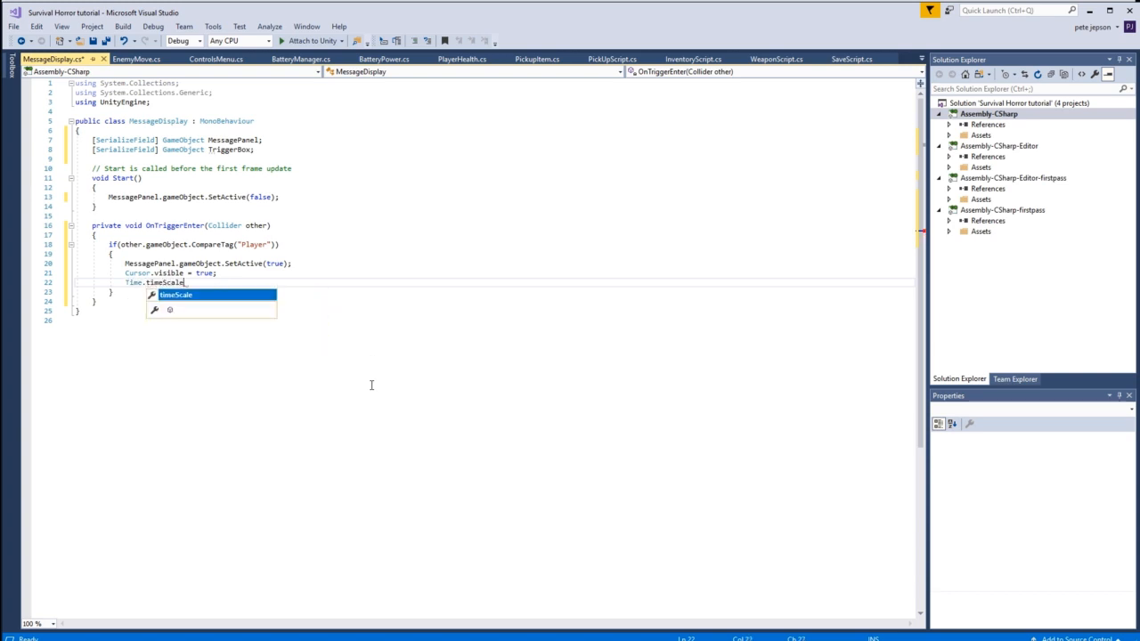
{"action": "type", "text": "= 0"}
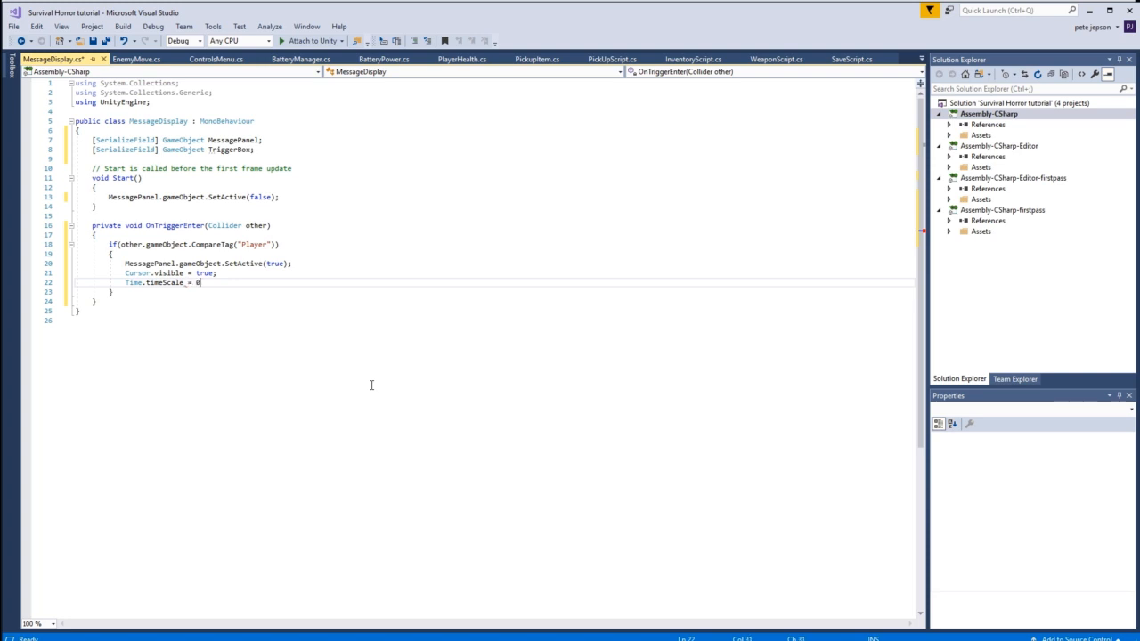
{"action": "type", "text": ";"}
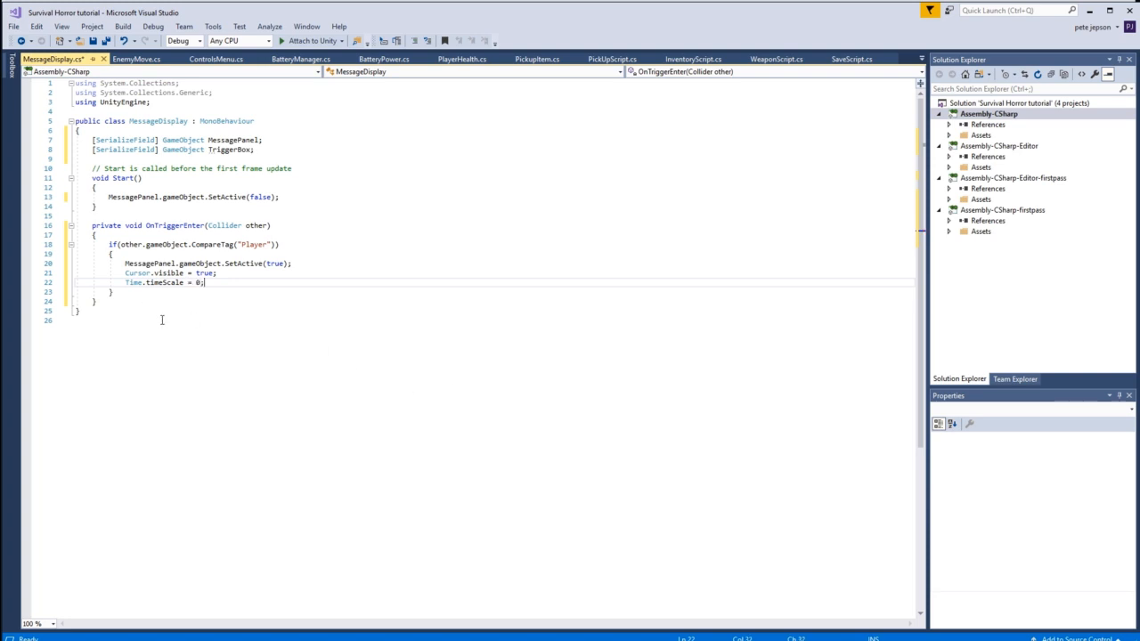
{"action": "mouse_move", "coordinate": [153, 319]}
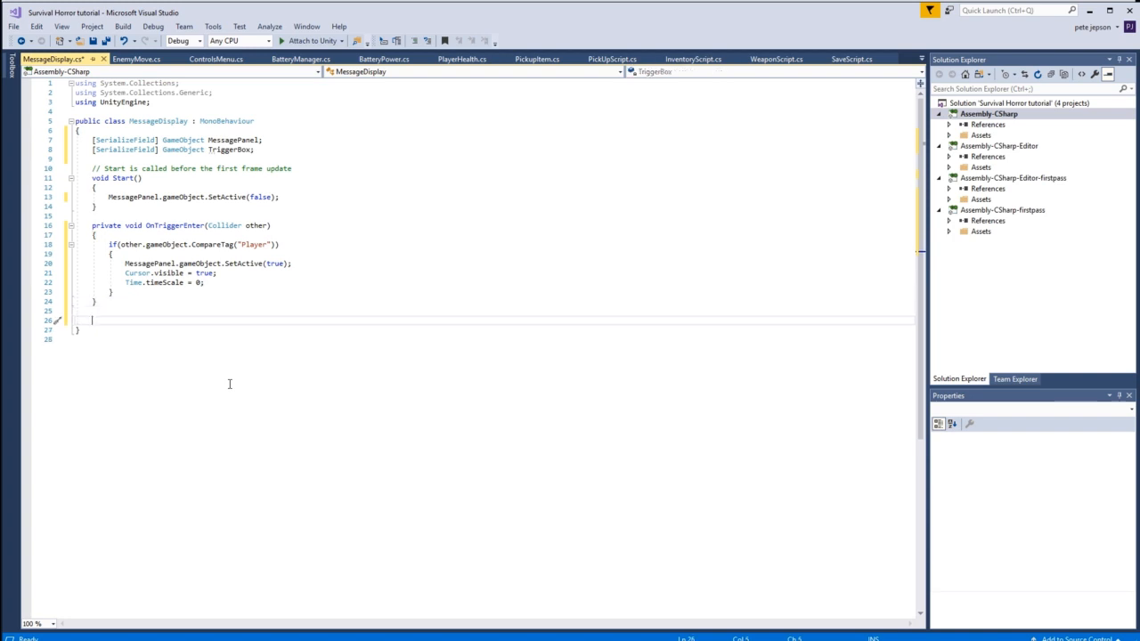
Write an empty public void ExitMessage() method and select the panel-showing lines to copy
{"action": "type", "text": "public"}
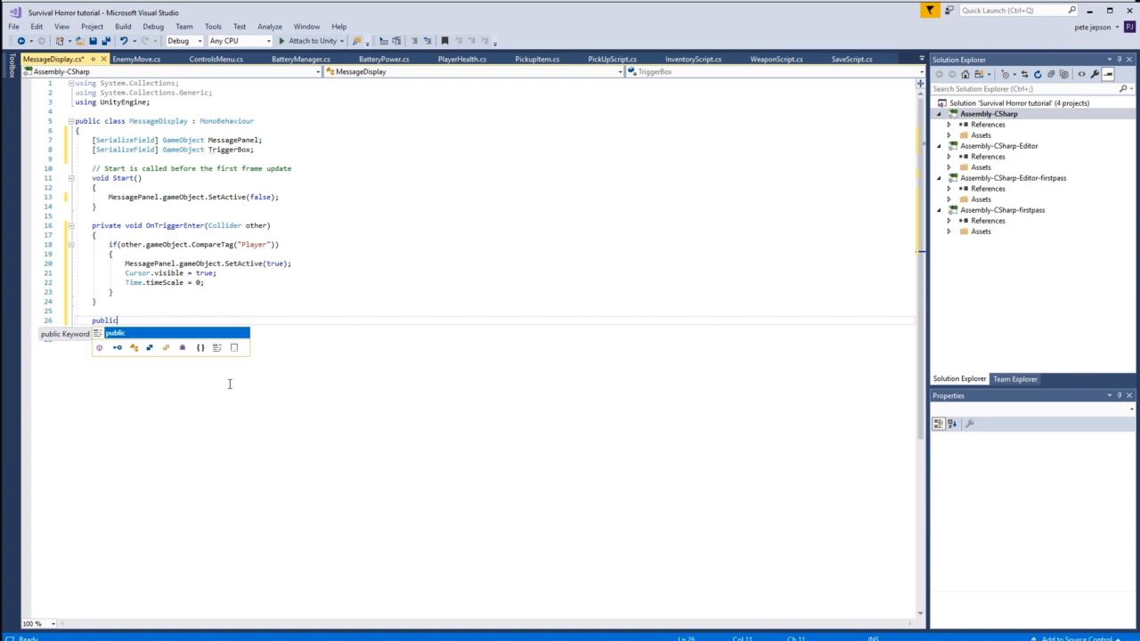
{"action": "type", "text": "void"}
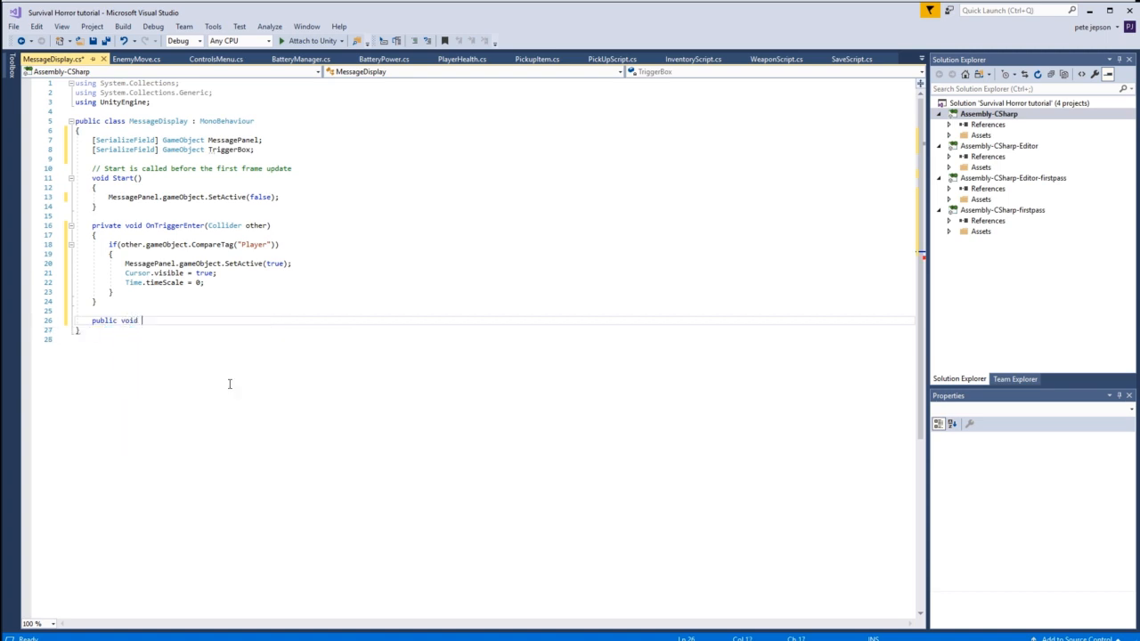
{"action": "type", "text": "Exit"}
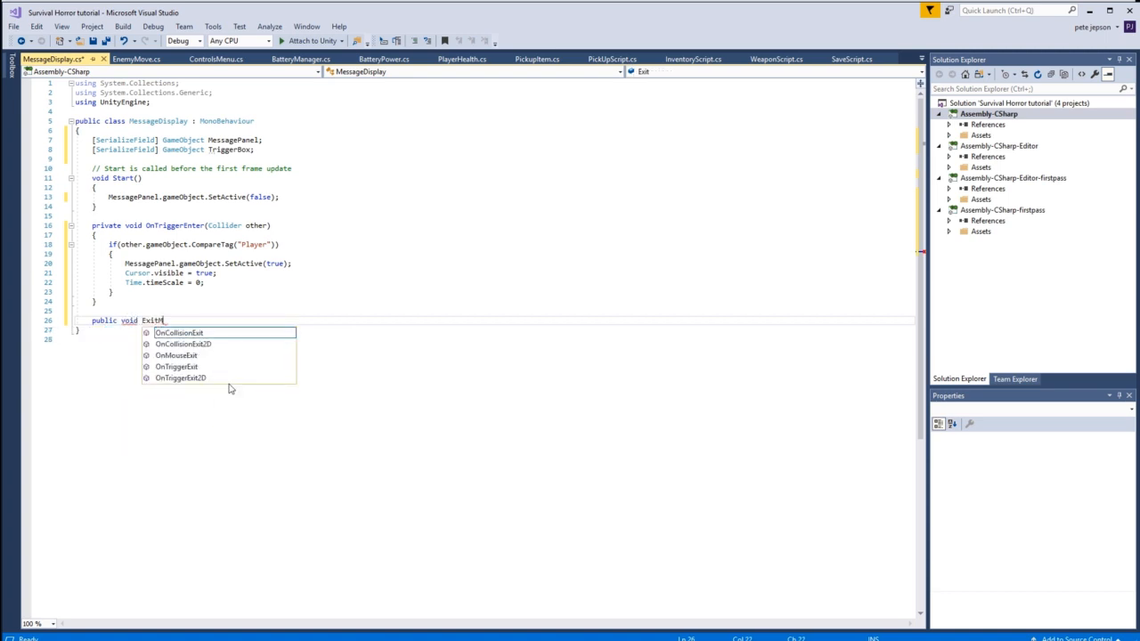
{"action": "type", "text": "Message("}
{"action": "type", "text": "{"}
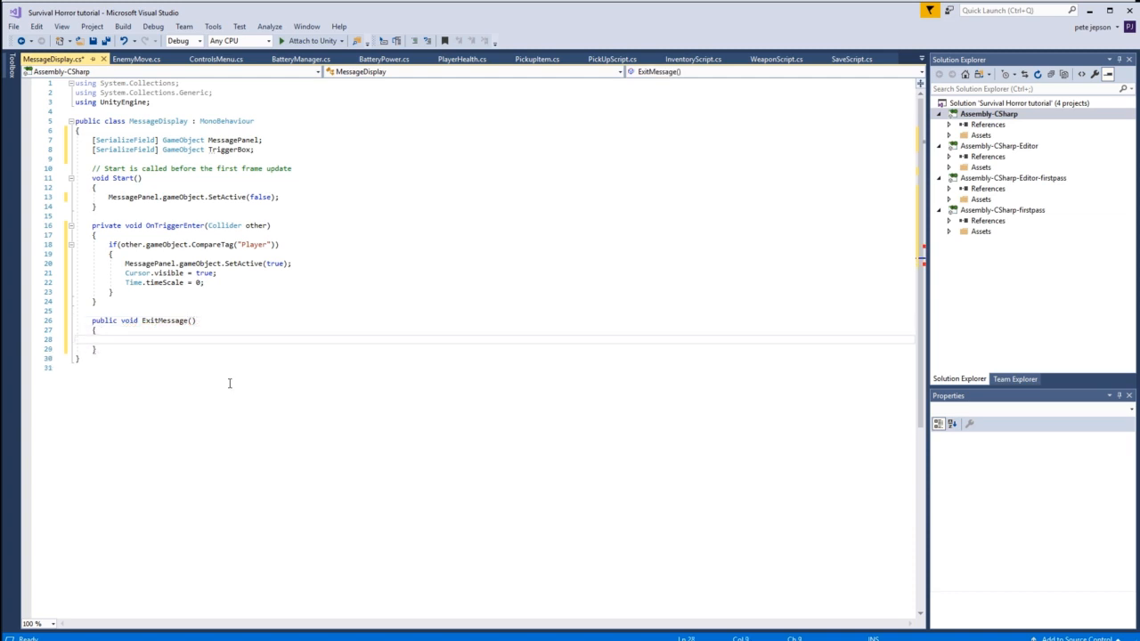
{"action": "left_click", "coordinate": [108, 338]}
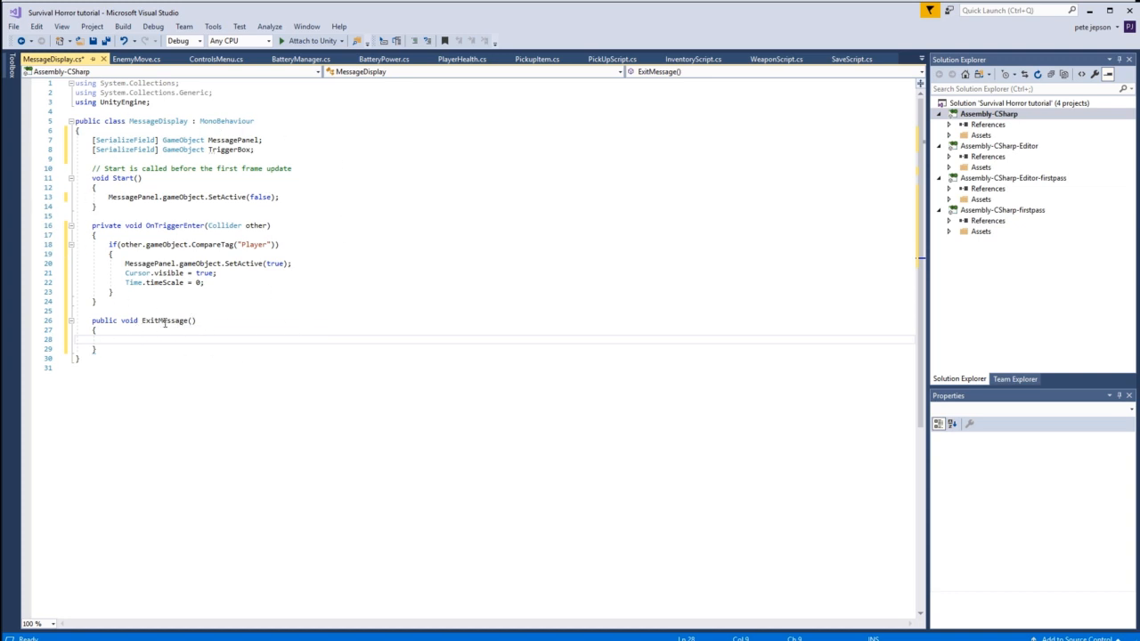
{"action": "mouse_move", "coordinate": [166, 321]}
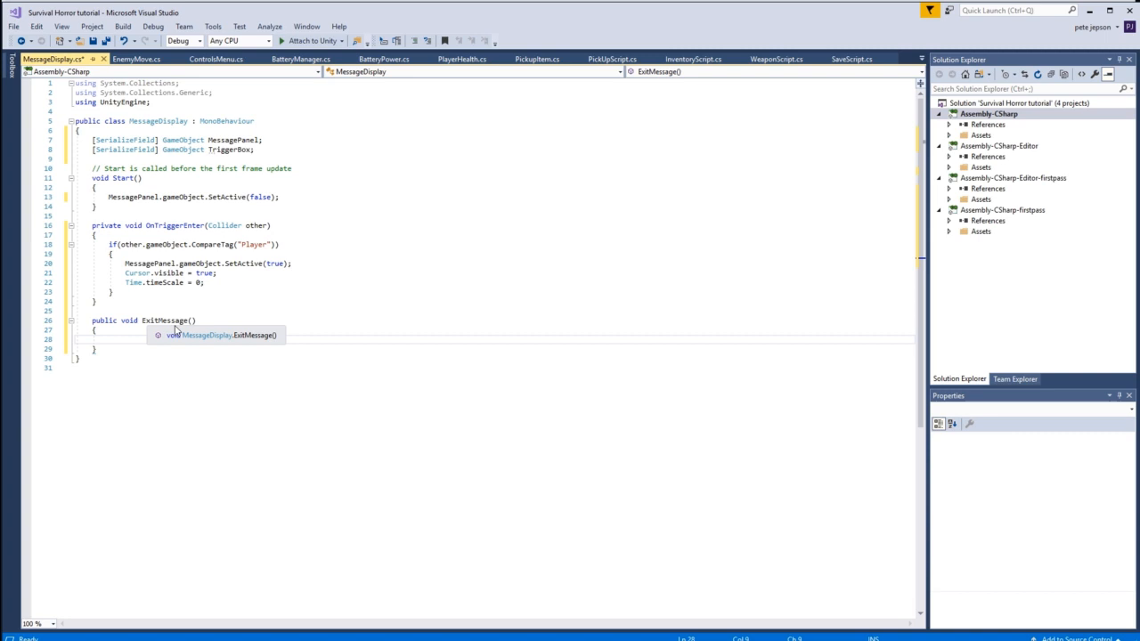
{"action": "left_click", "coordinate": [263, 399]}
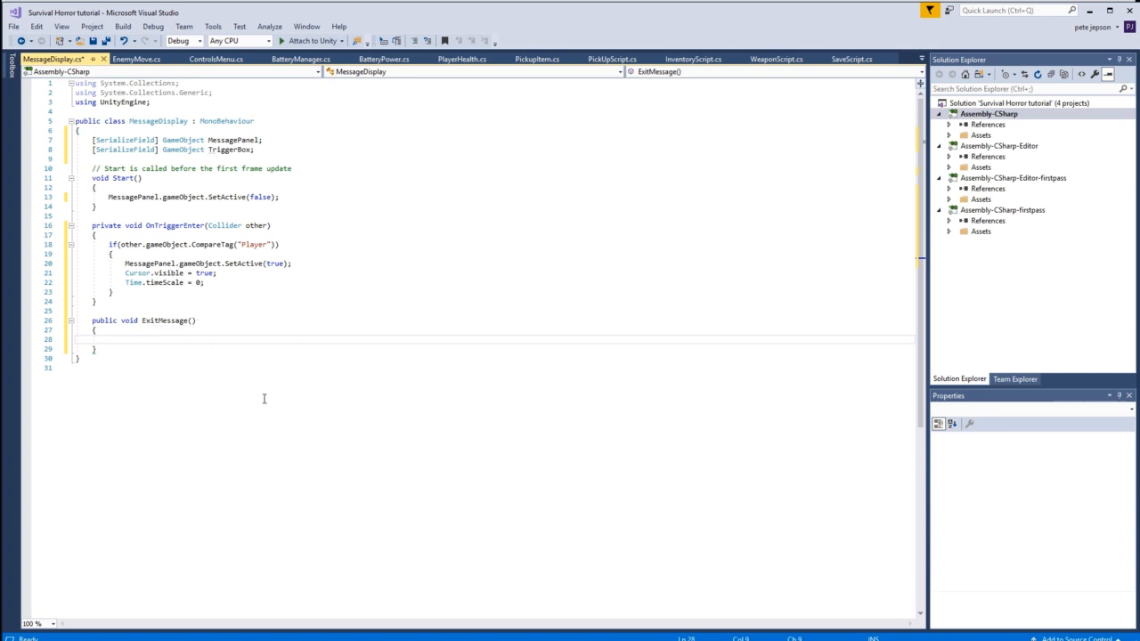
{"action": "left_click", "coordinate": [107, 340]}
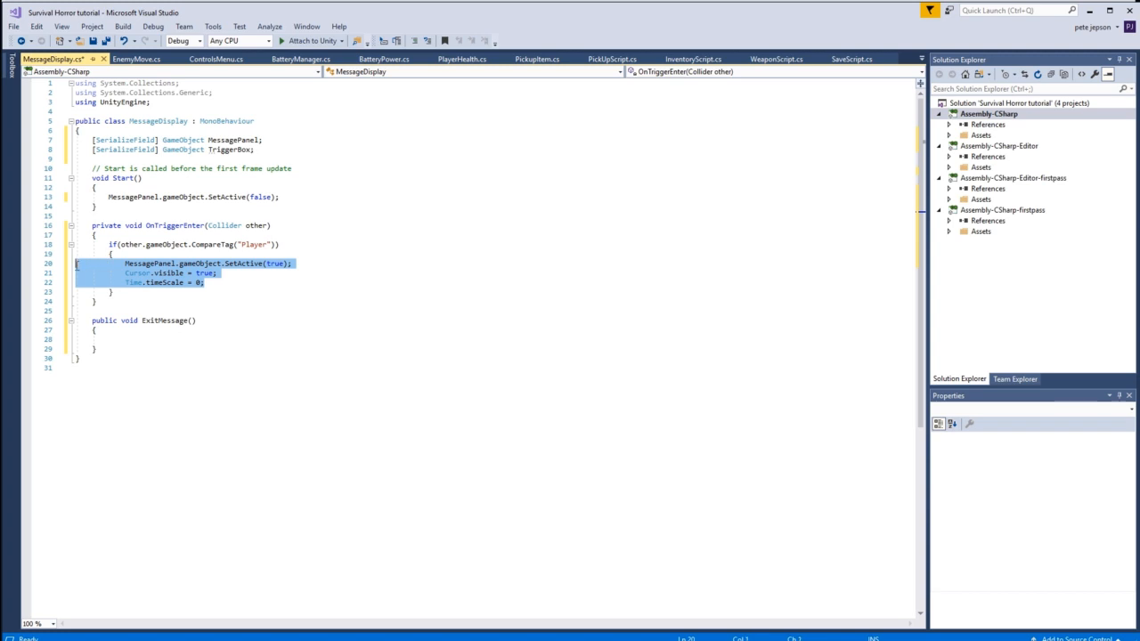
Paste the lines into ExitMessage as SetActive(false), Cursor.visible = false, Time.timeScale = 1
{"action": "left_click", "coordinate": [105, 338]}
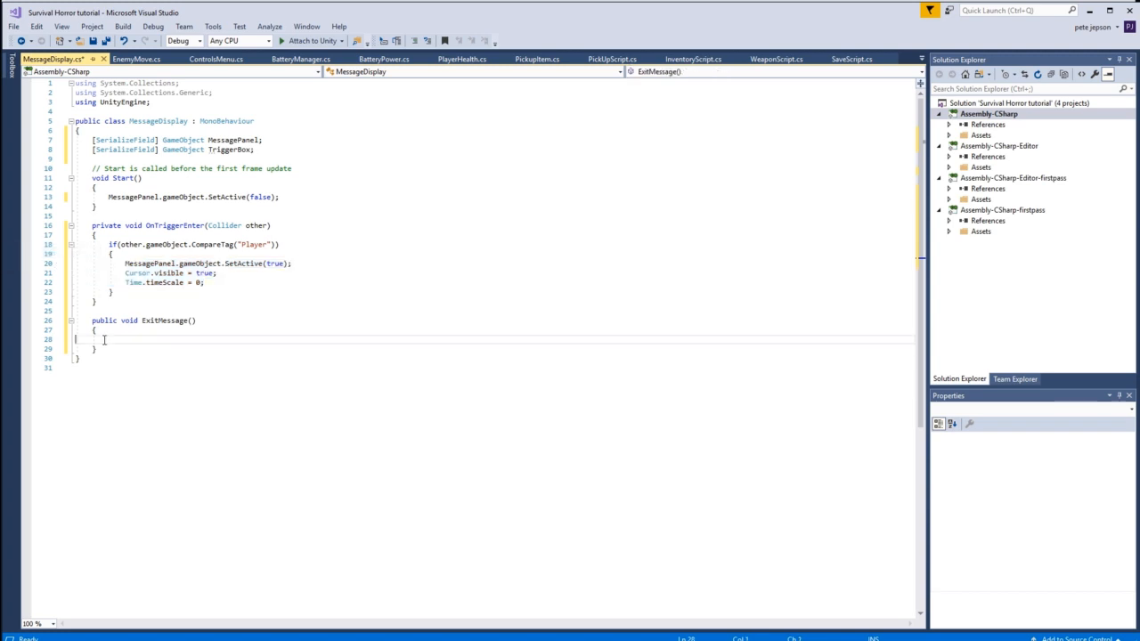
{"action": "type", "text": "MessagePanel.gameObject.SetActive(true);\\nCursor.visible = true;\\nTime.timeScale = 0;"}
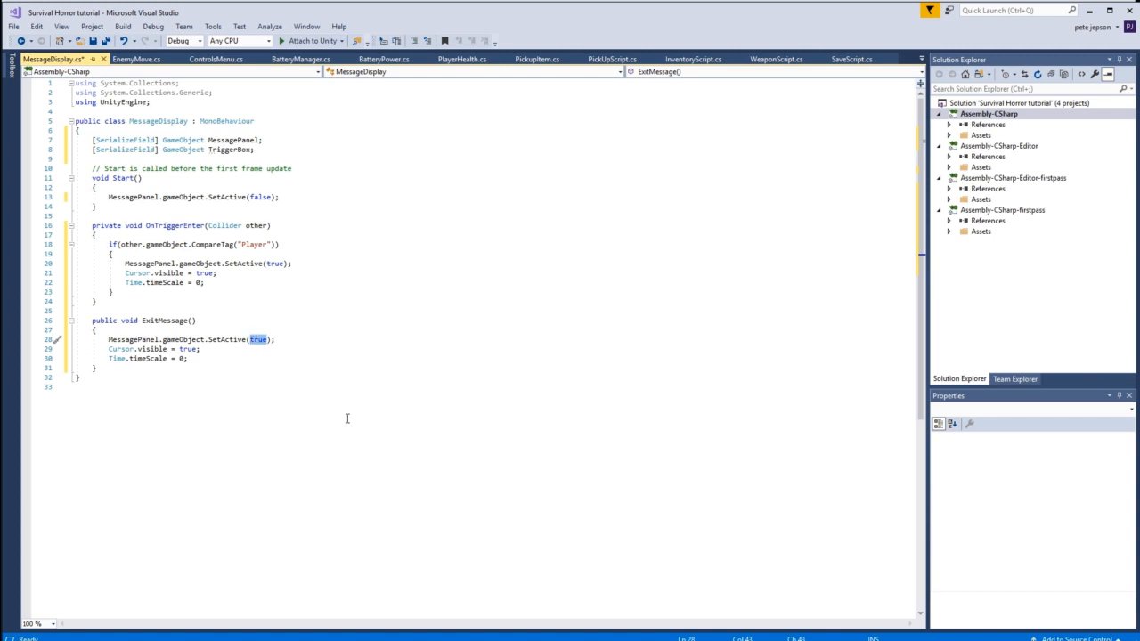
{"action": "type", "text": "fals"}
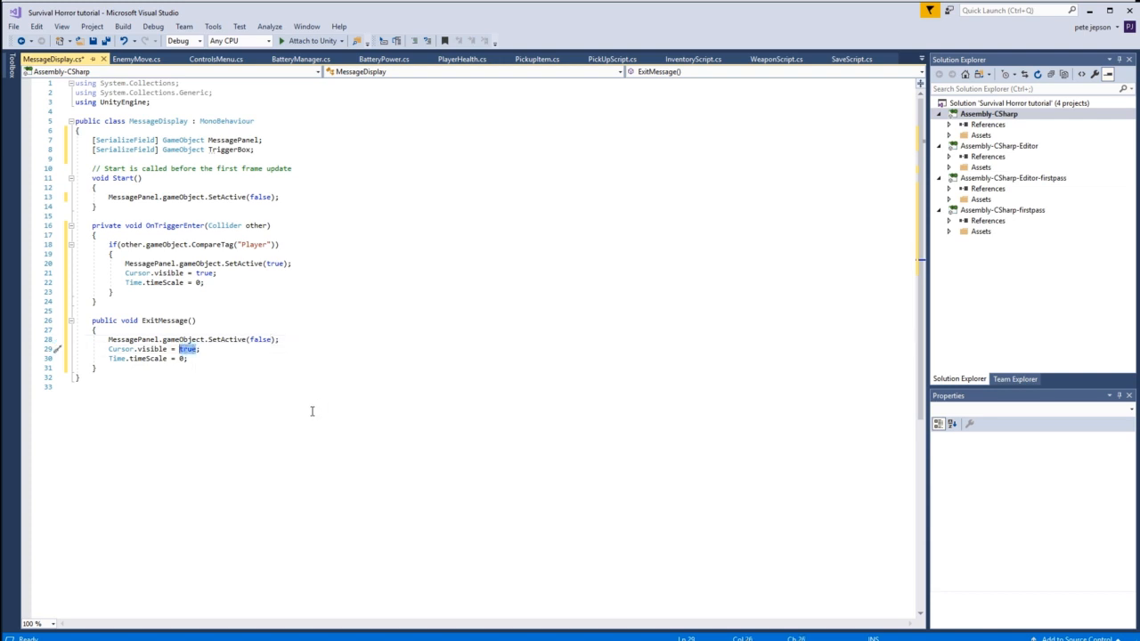
{"action": "type", "text": "false"}
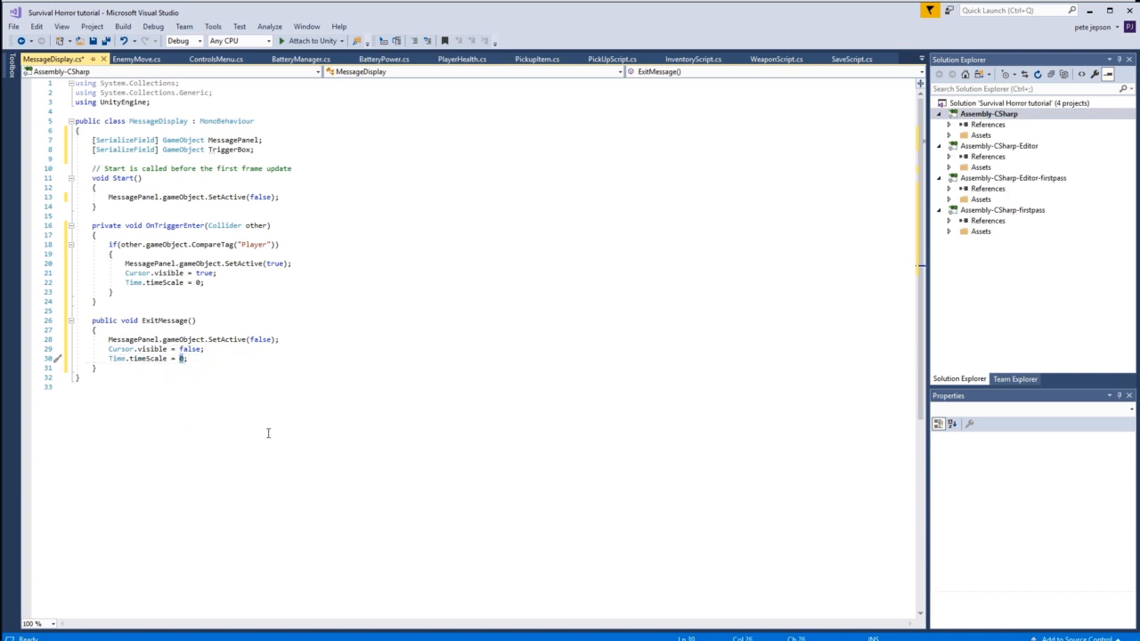
{"action": "type", "text": "1"}
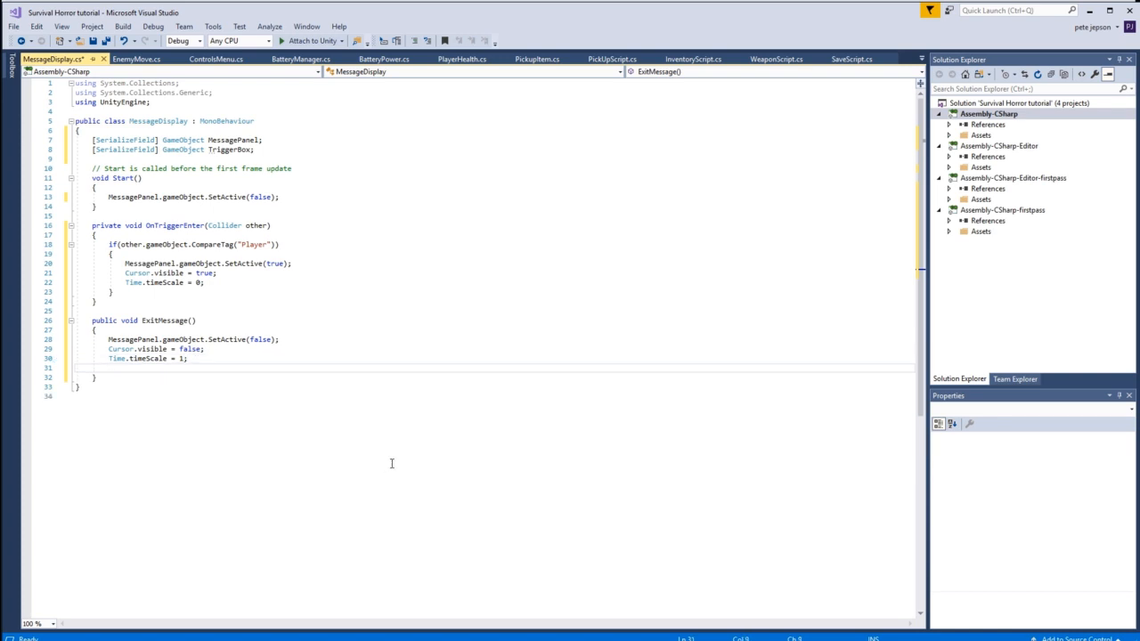
End ExitMessage with Destroy(TriggerBox, 0.5f); and save the script
{"action": "type", "text": "Destroy"}
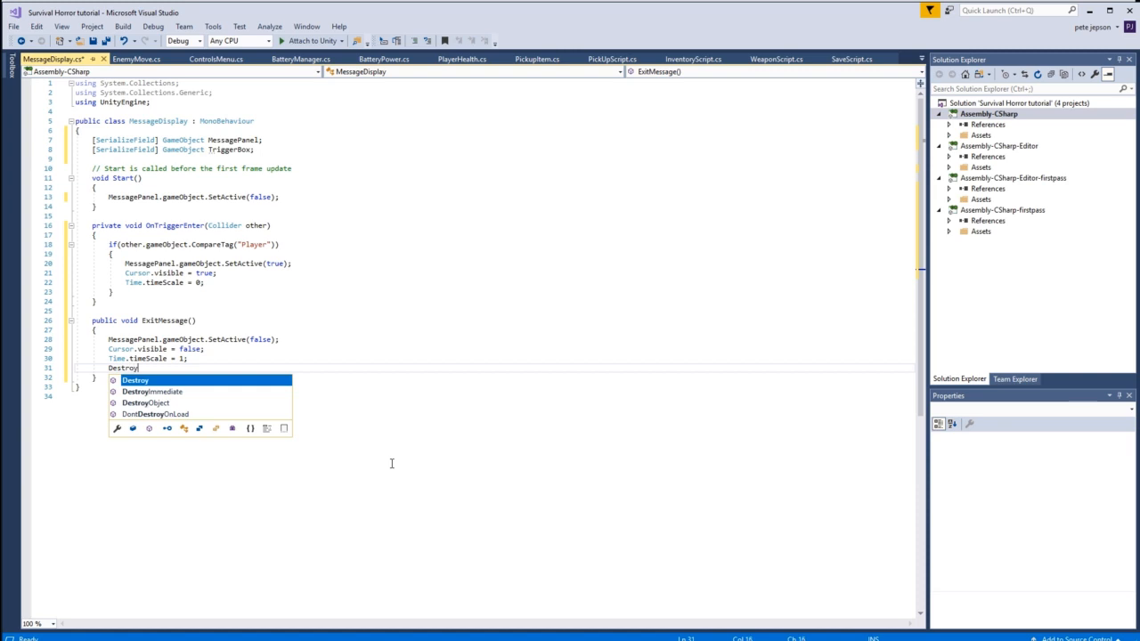
{"action": "type", "text": "("}
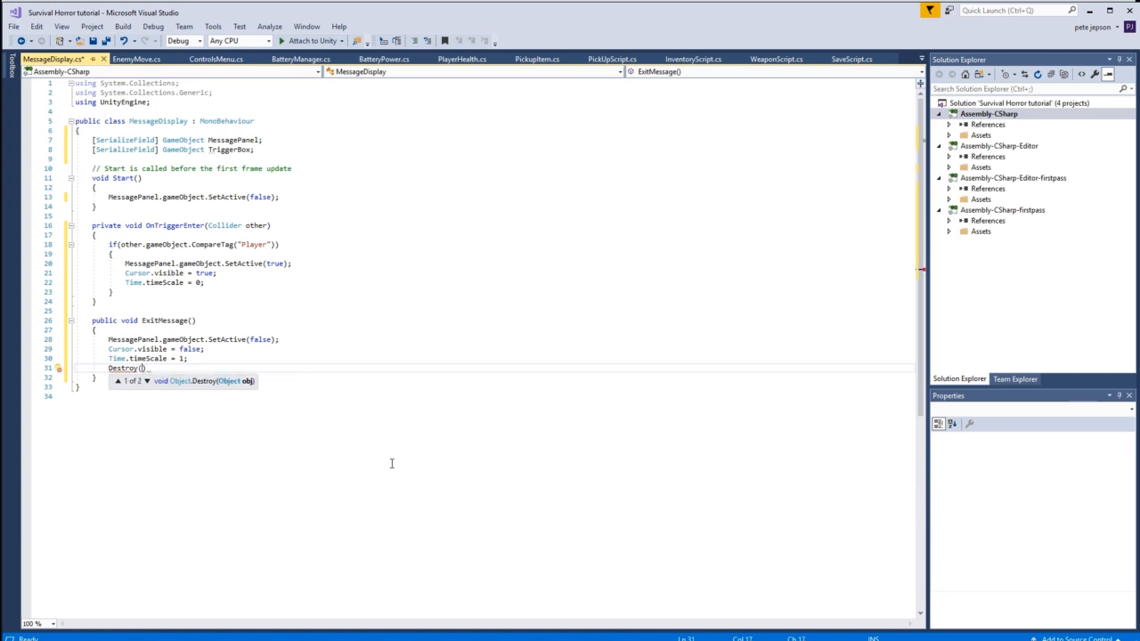
{"action": "type", "text": "TriggerBox"}
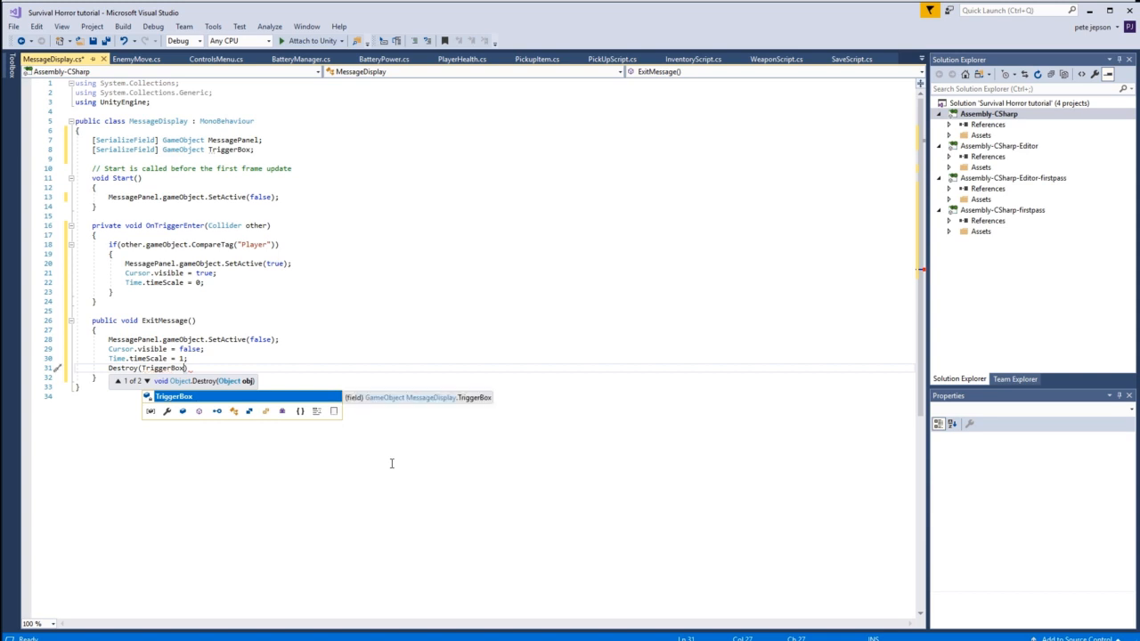
{"action": "type", "text": ", 0"}
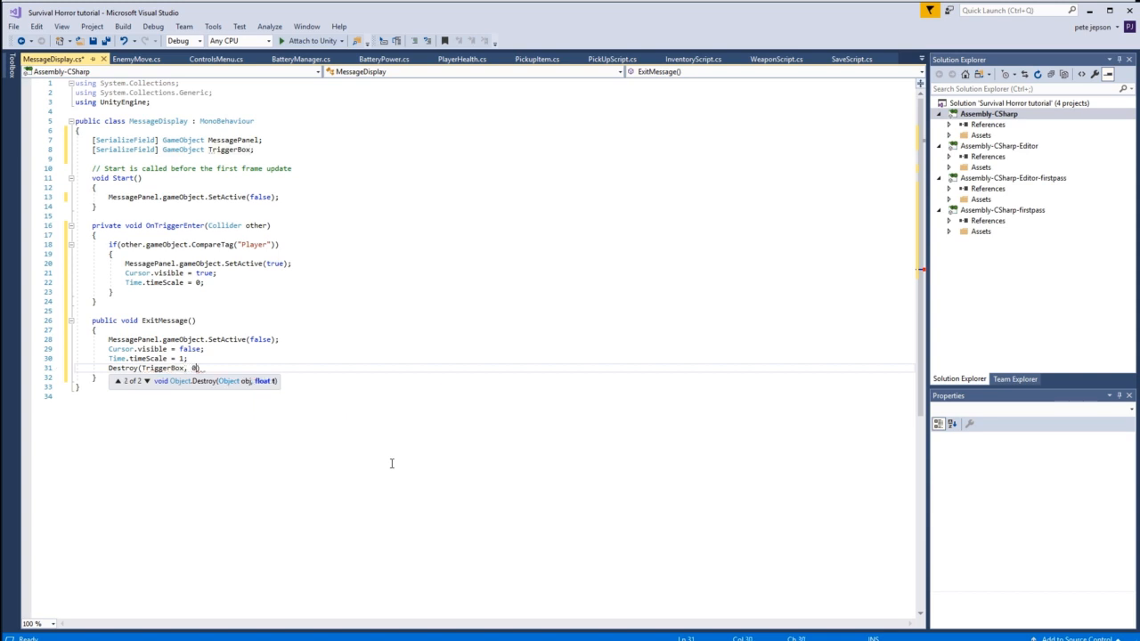
{"action": "type", "text": ".5f"}
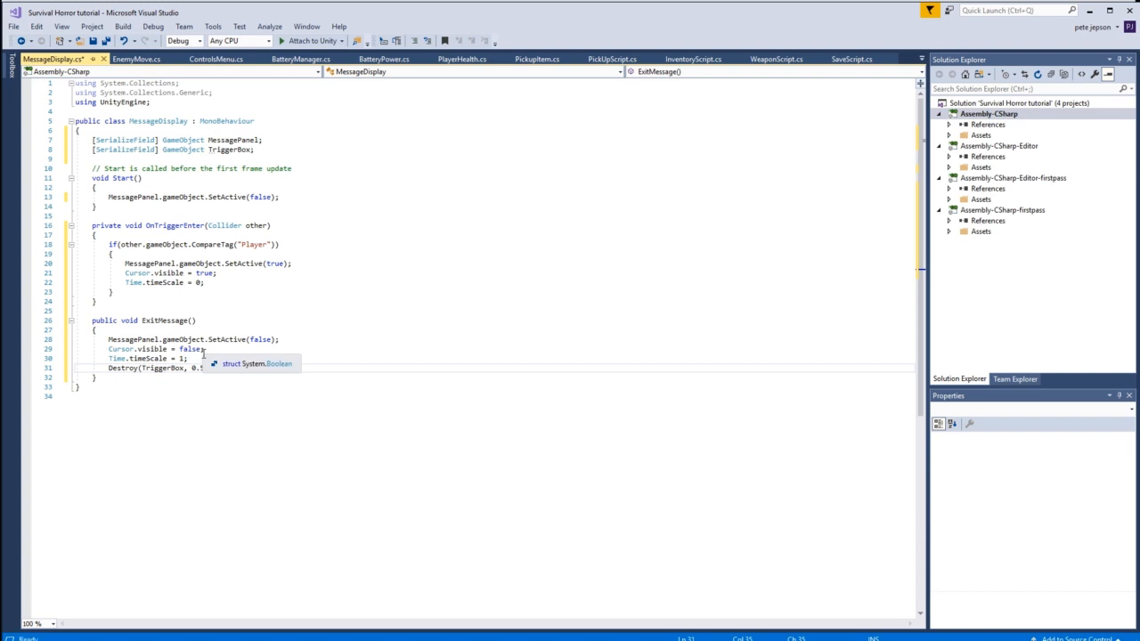
{"action": "left_click", "coordinate": [10, 26]}
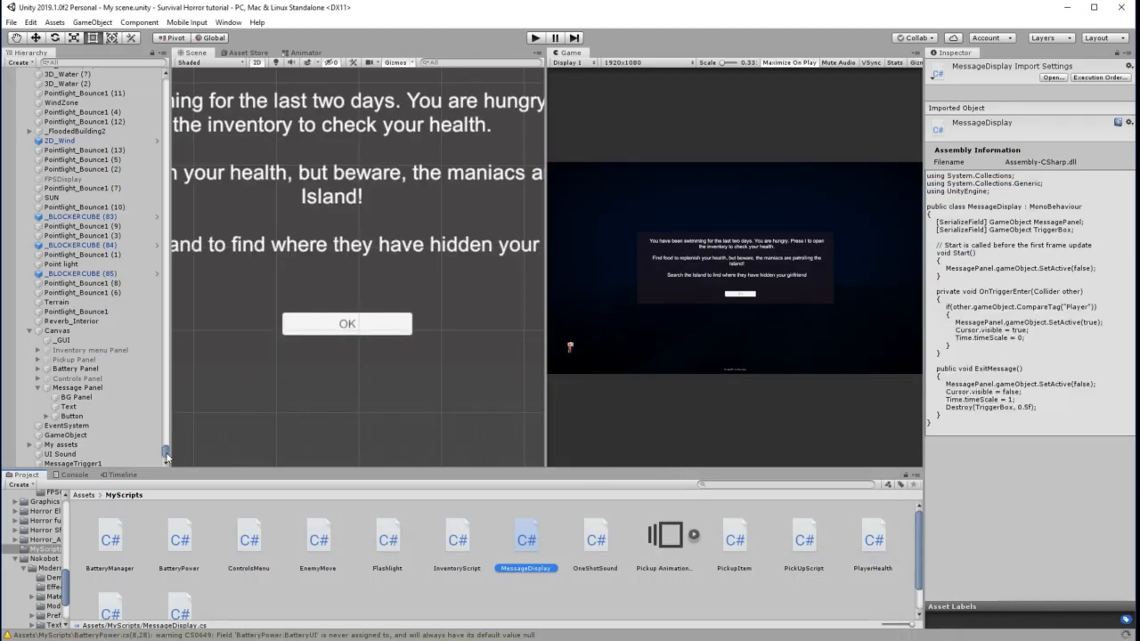
Give MessageTrigger1 the MessageDisplay component with its references filled, then select the OK button
{"action": "left_click", "coordinate": [71, 464]}
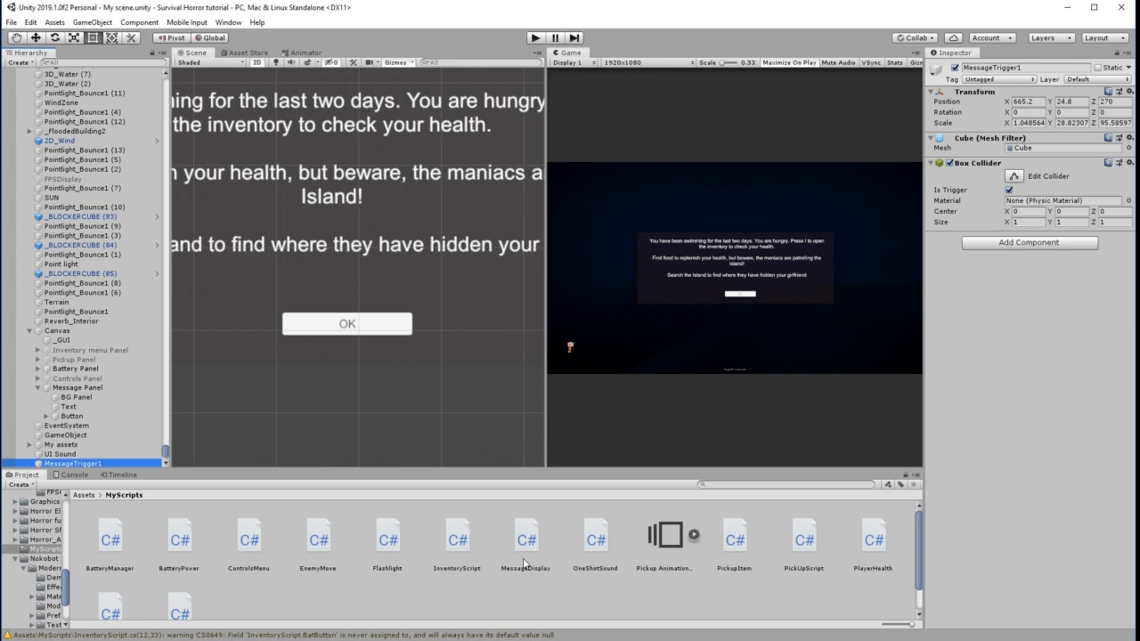
{"action": "mouse_move", "coordinate": [527, 552]}
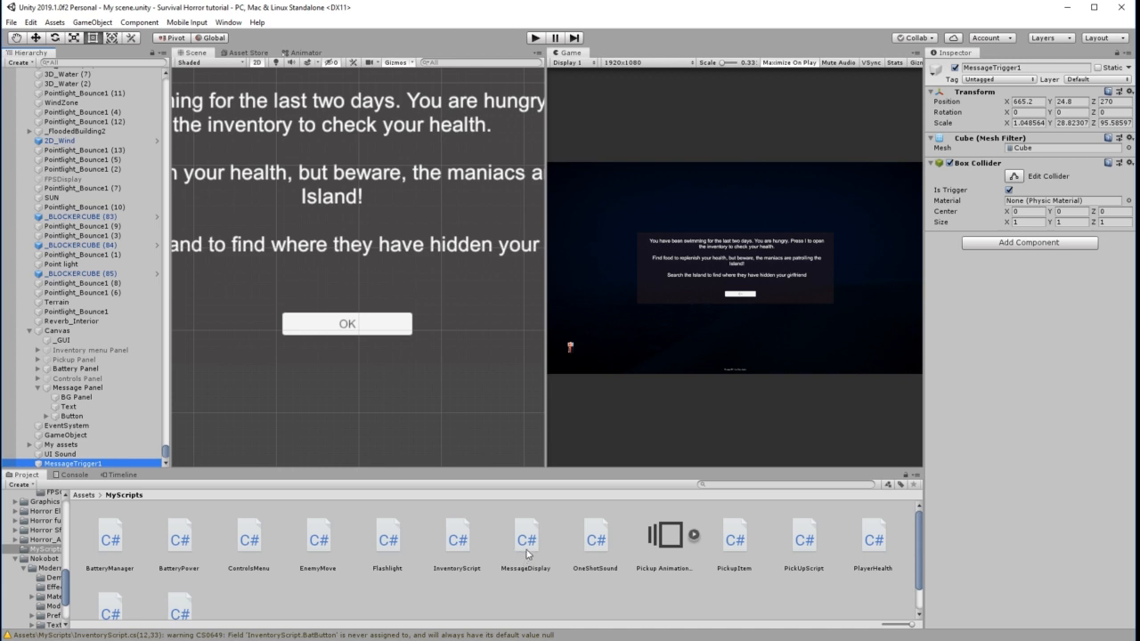
{"action": "mouse_move", "coordinate": [86, 463]}
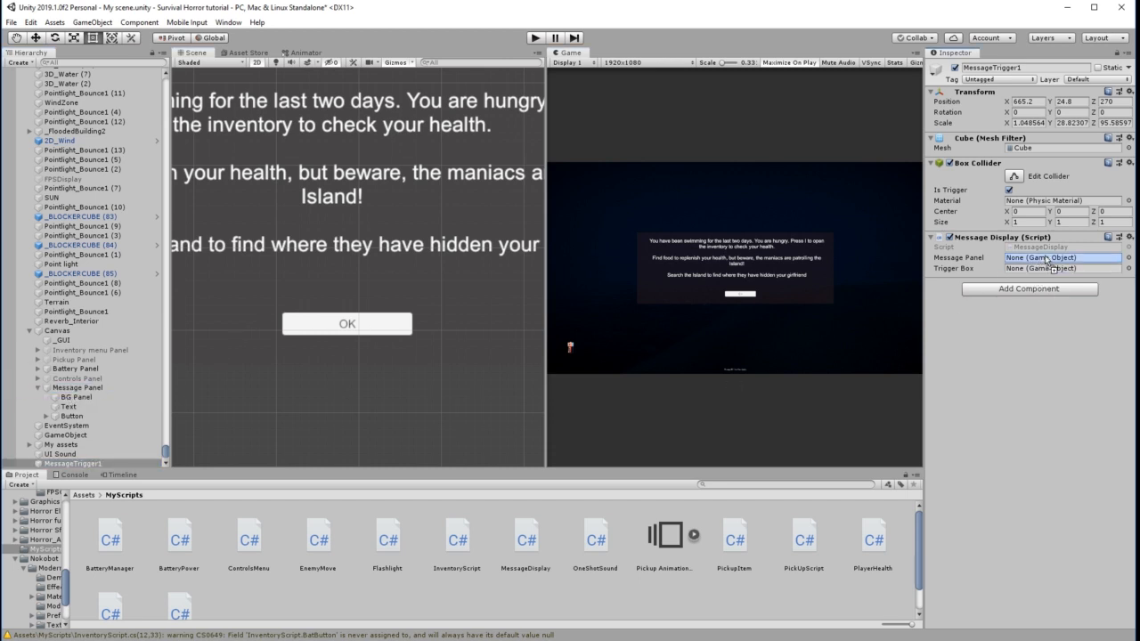
{"action": "left_click", "coordinate": [1054, 256]}
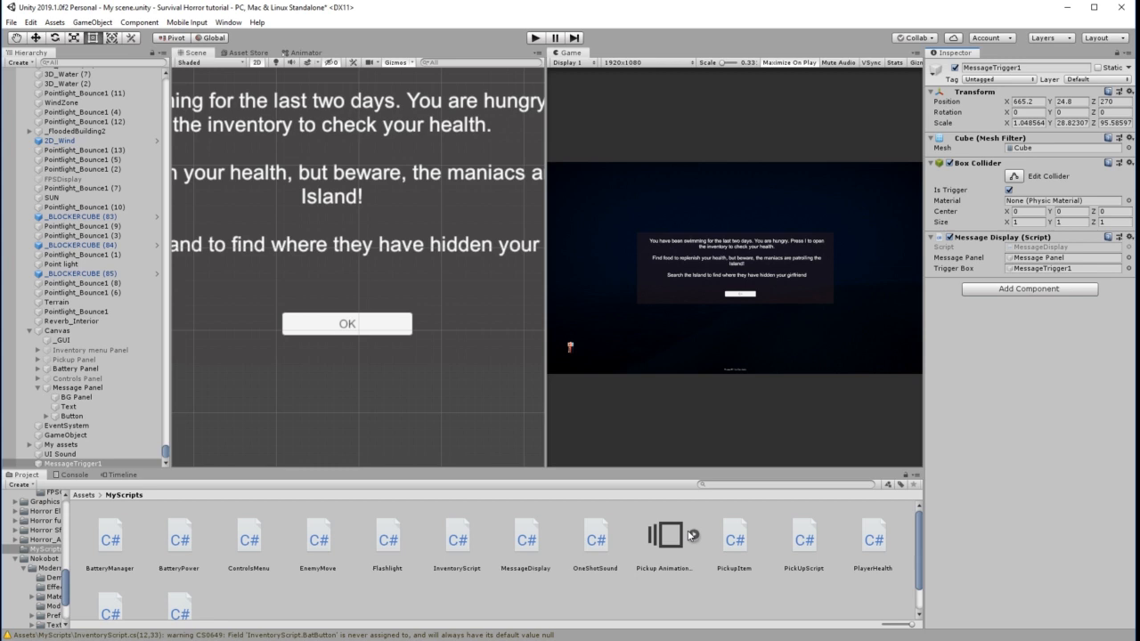
{"action": "left_click", "coordinate": [79, 413]}
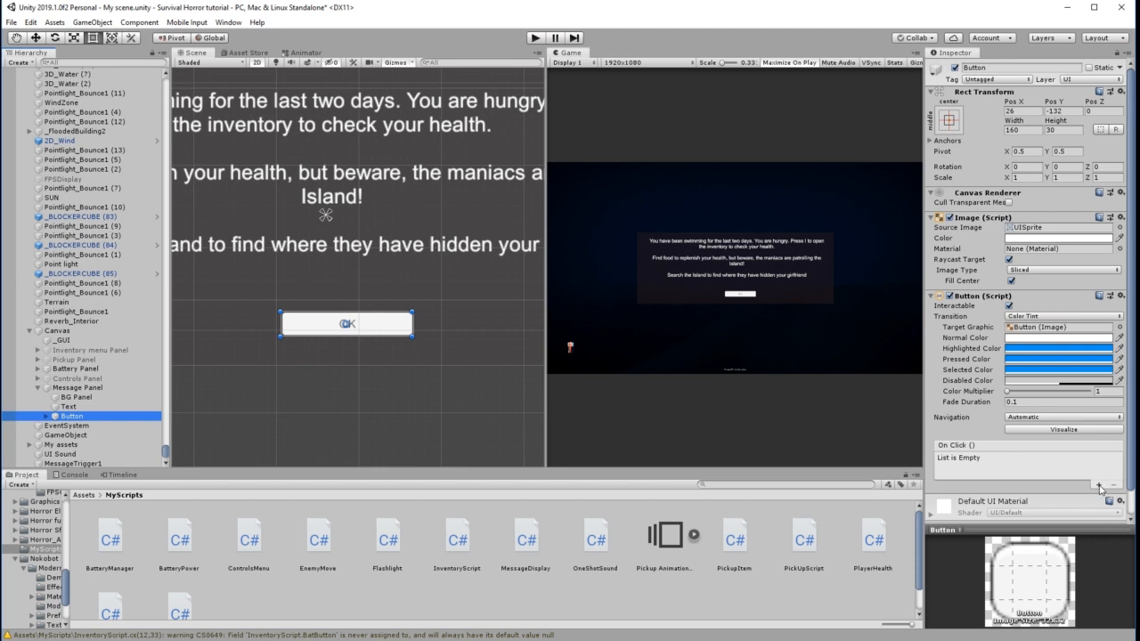
Add an On Click entry calling MessageDisplay.ExitMessage() on MessageTrigger1
{"action": "left_click", "coordinate": [1105, 485]}
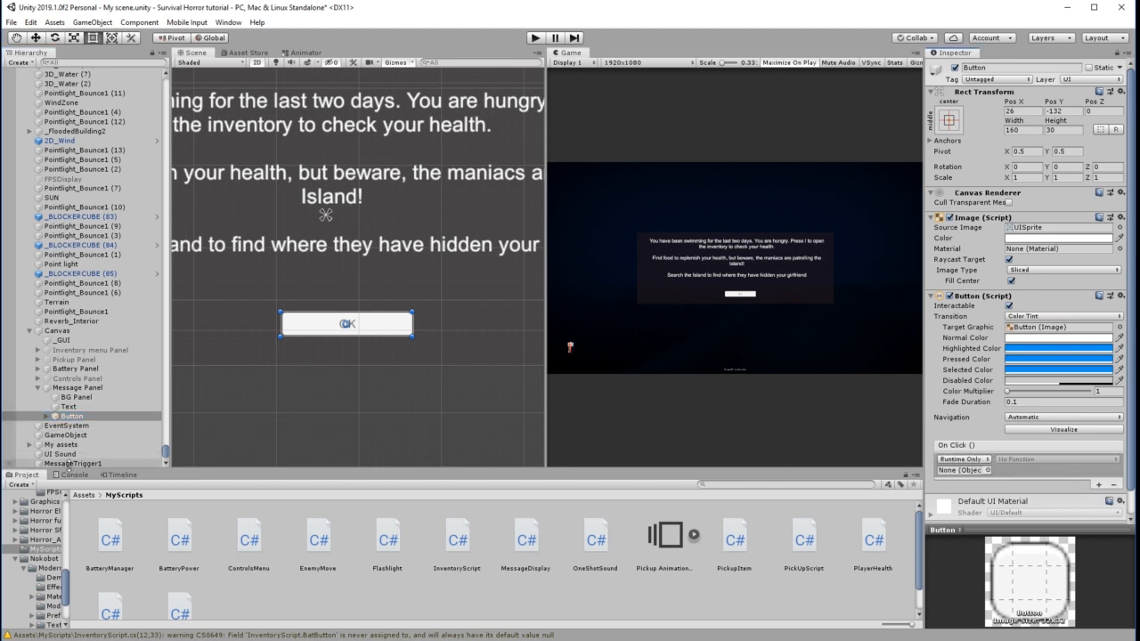
{"action": "left_click", "coordinate": [962, 470]}
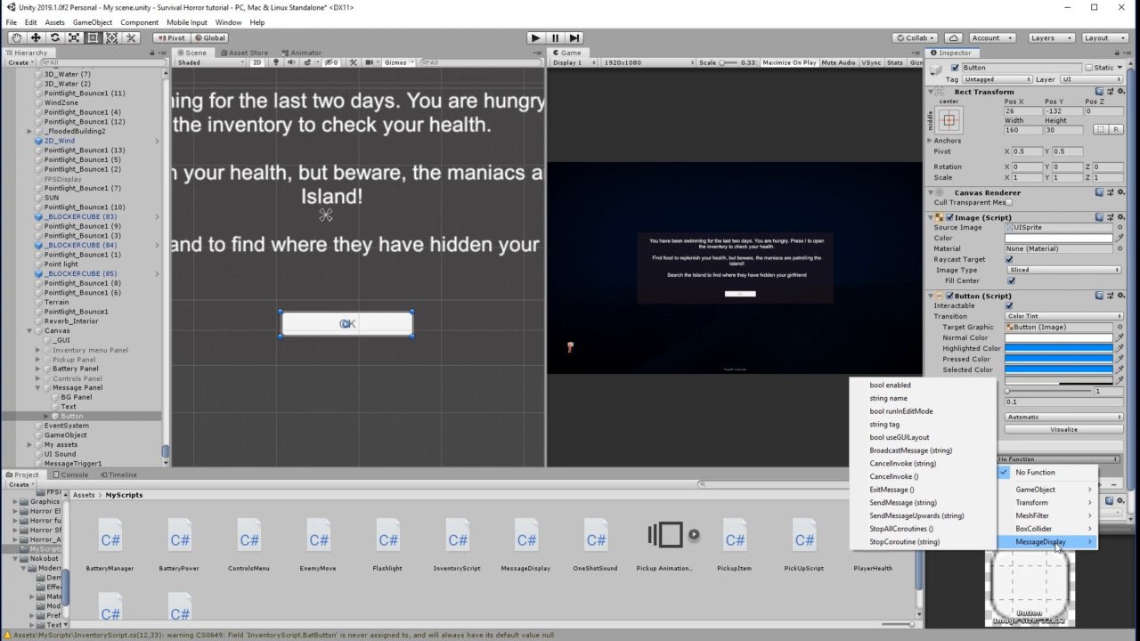
{"action": "mouse_move", "coordinate": [891, 489]}
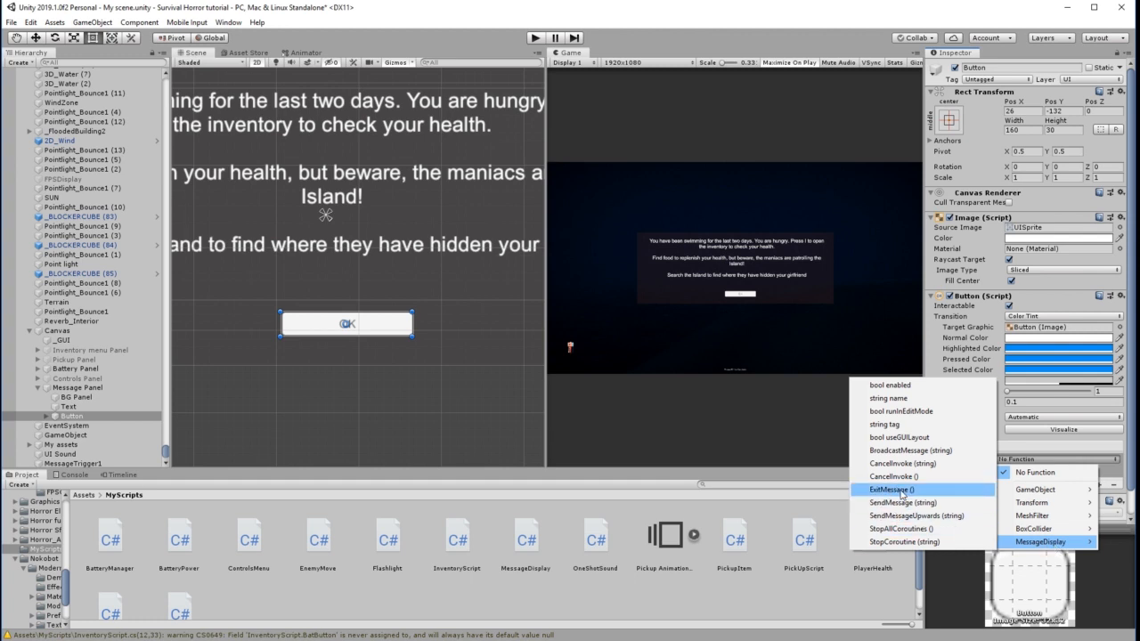
{"action": "left_click", "coordinate": [894, 490]}
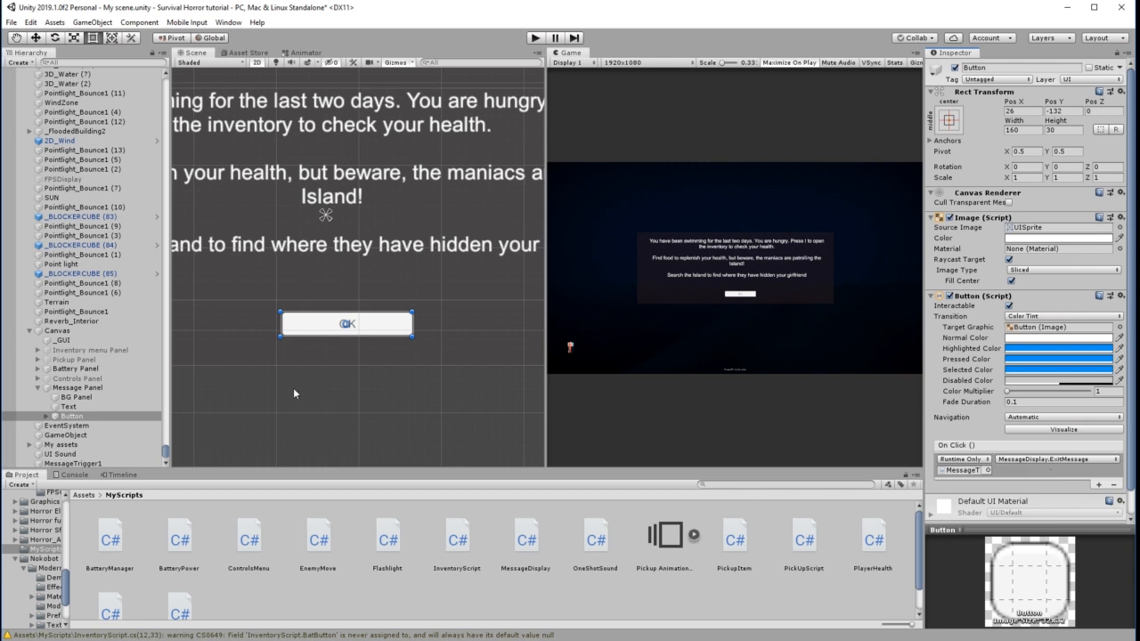
{"action": "mouse_move", "coordinate": [481, 319]}
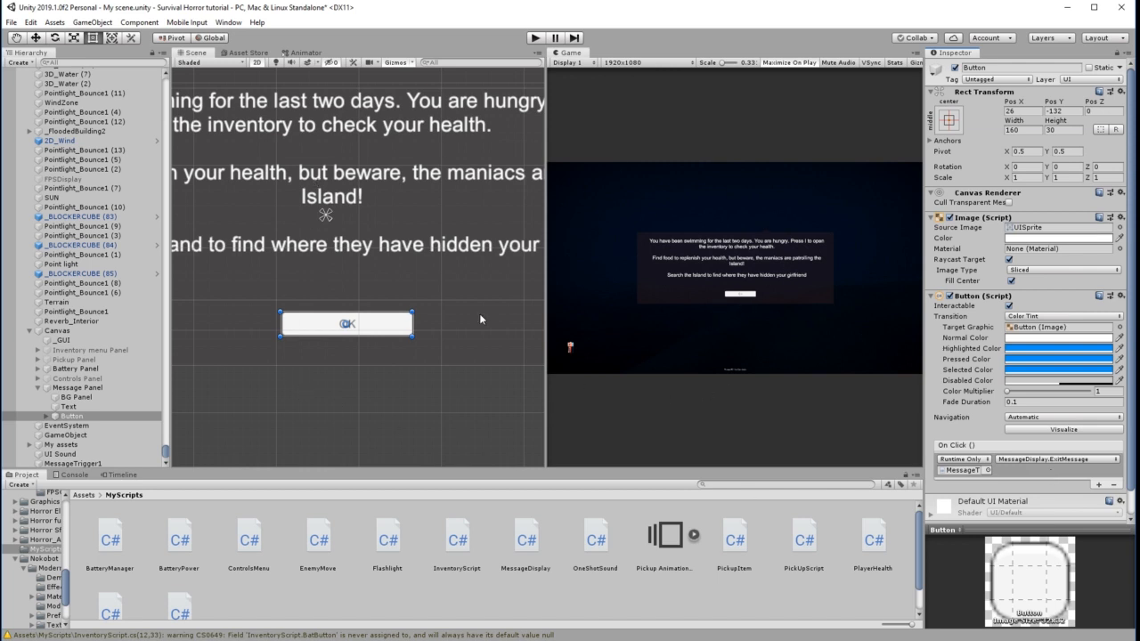